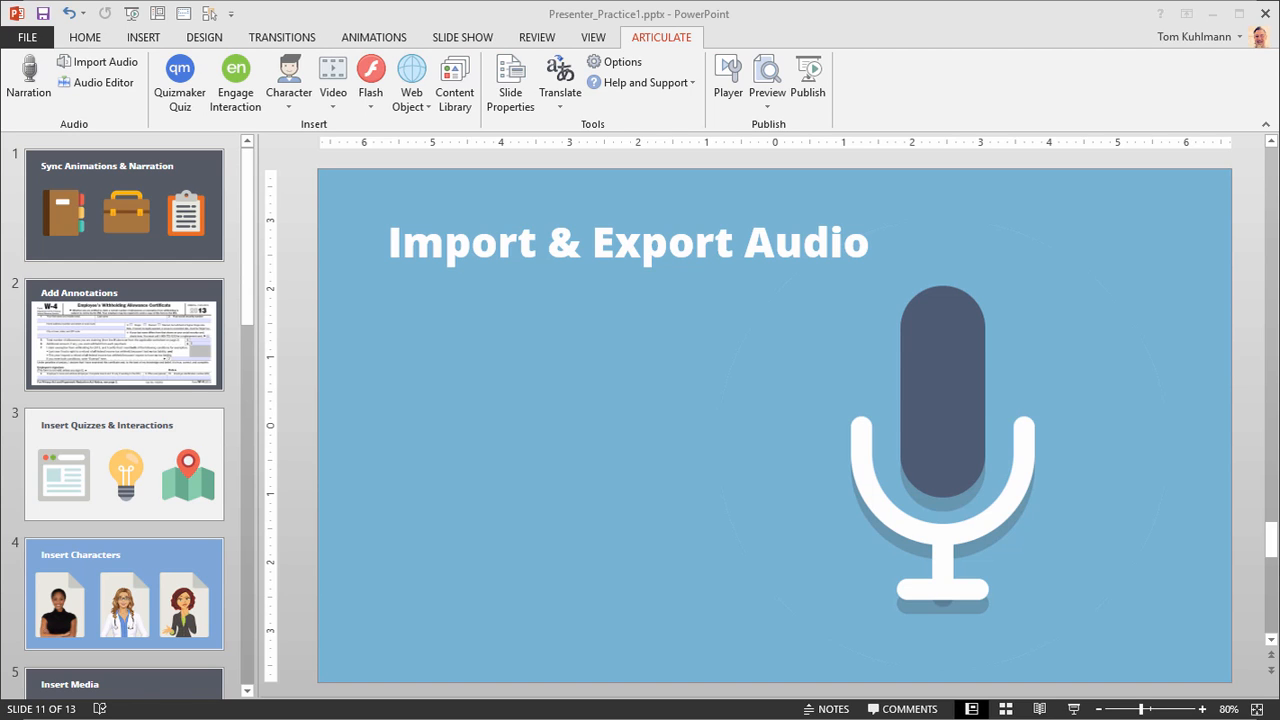
mouse_move(688, 44)
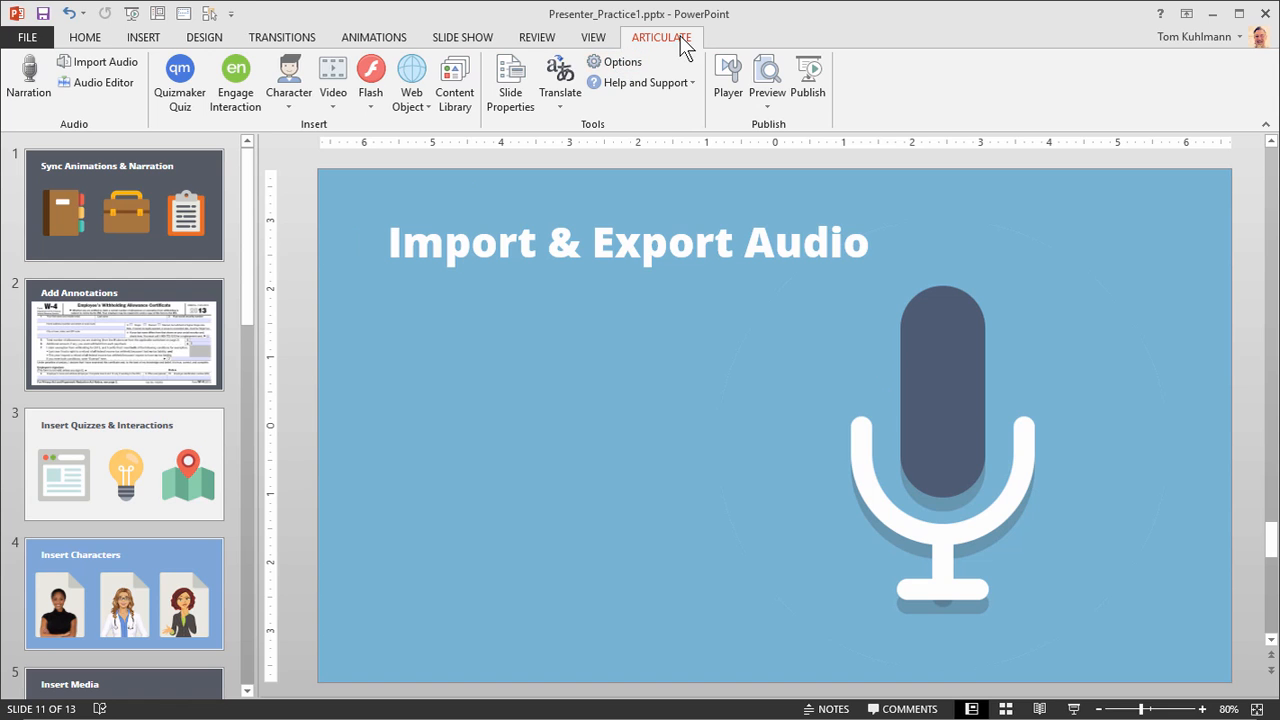
mouse_move(98, 60)
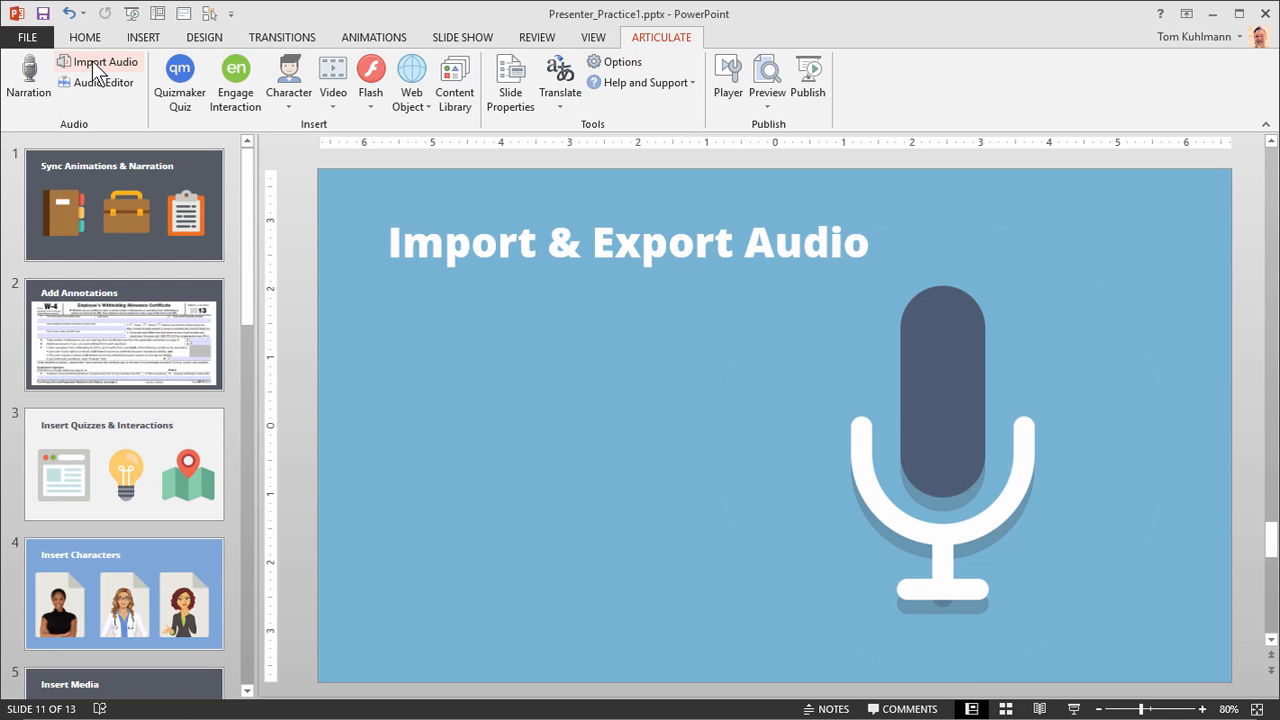
- Bring up the Import Audio list showing the presentation's slides with no audio yet
left_click(104, 60)
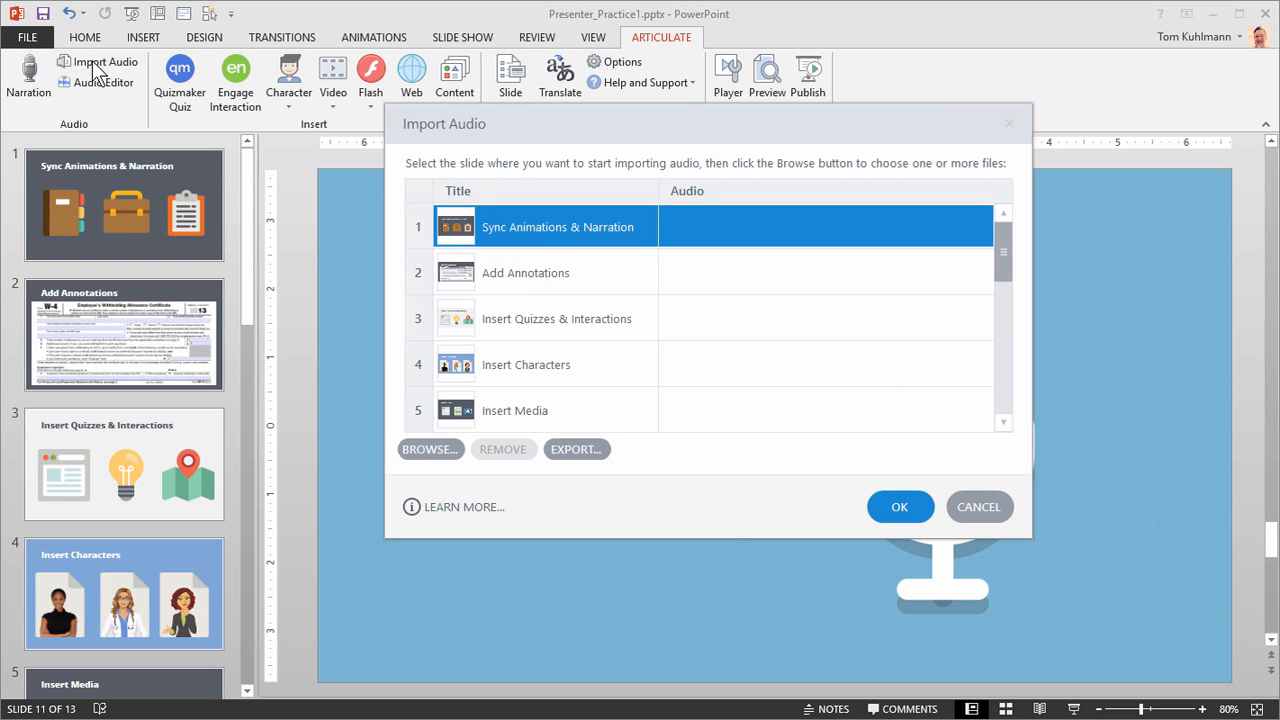
mouse_move(584, 602)
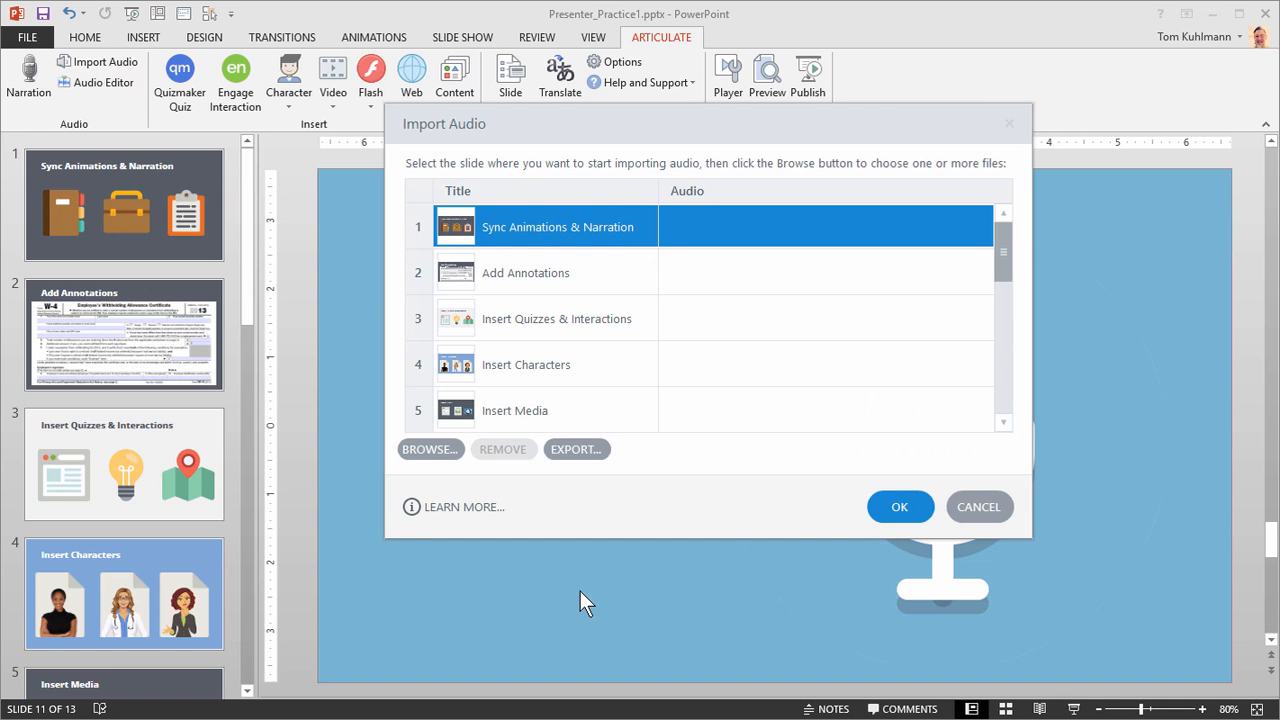
mouse_move(560, 410)
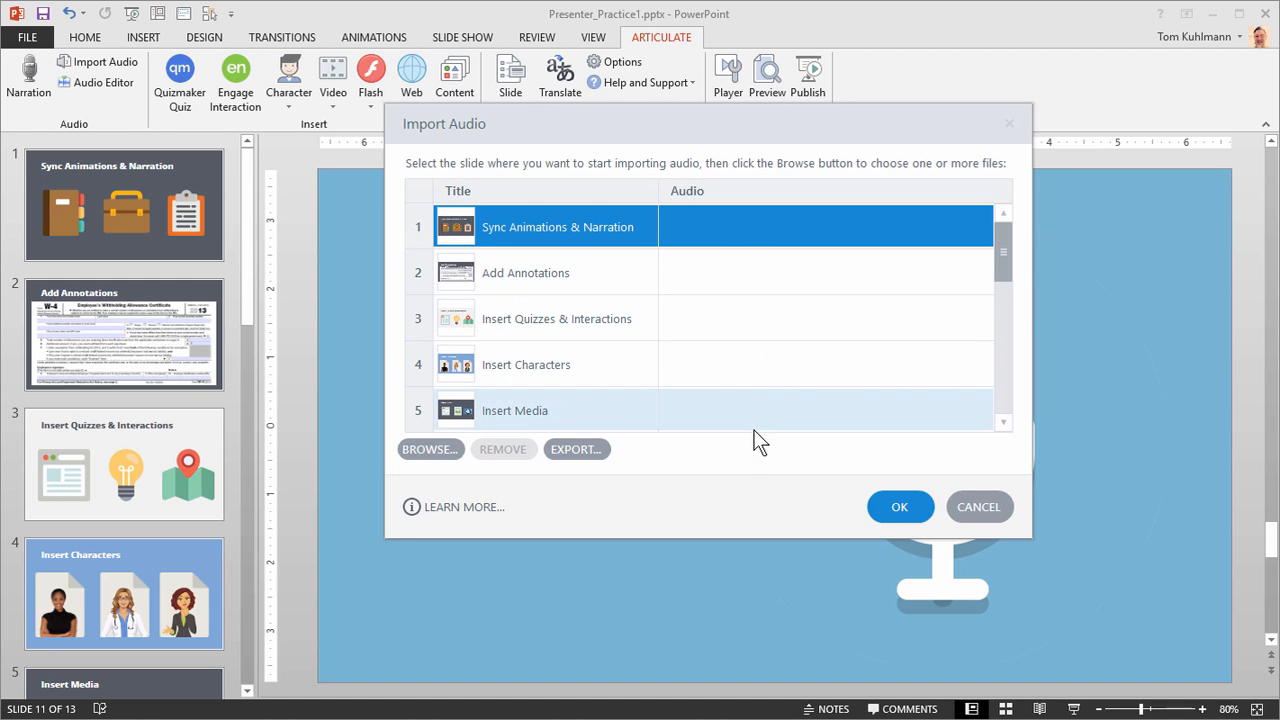
mouse_move(744, 456)
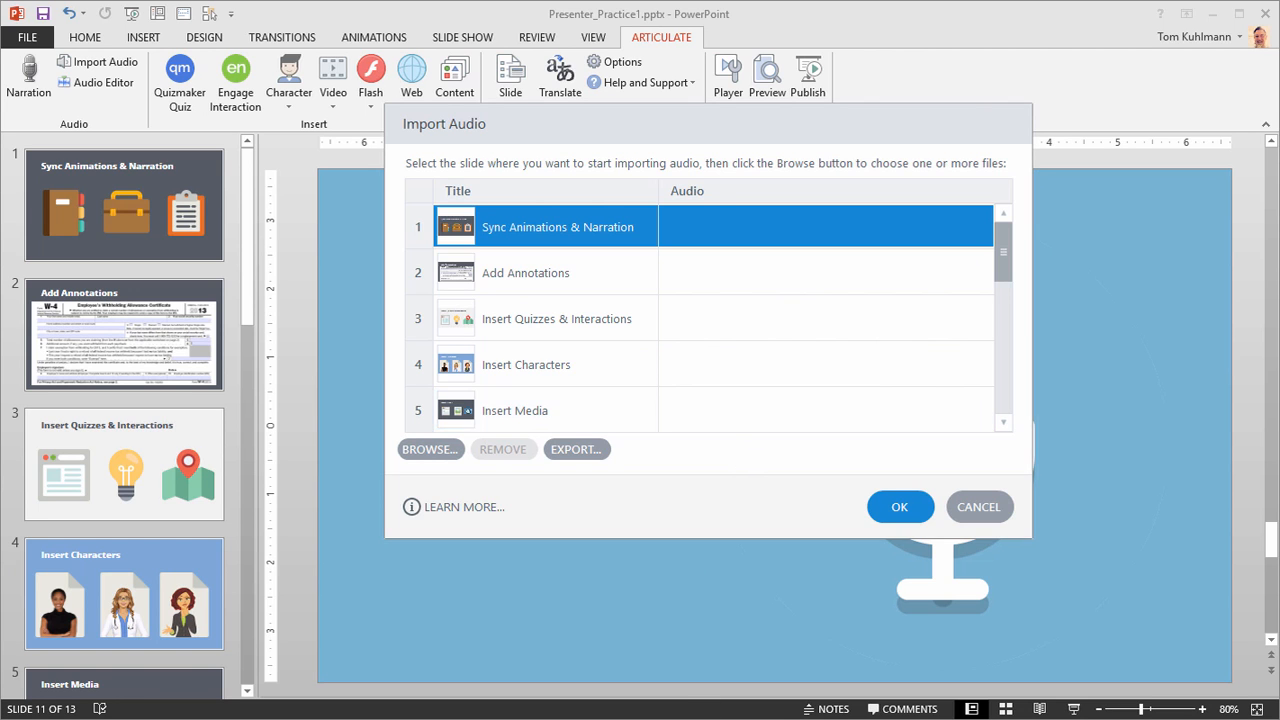
left_click(430, 448)
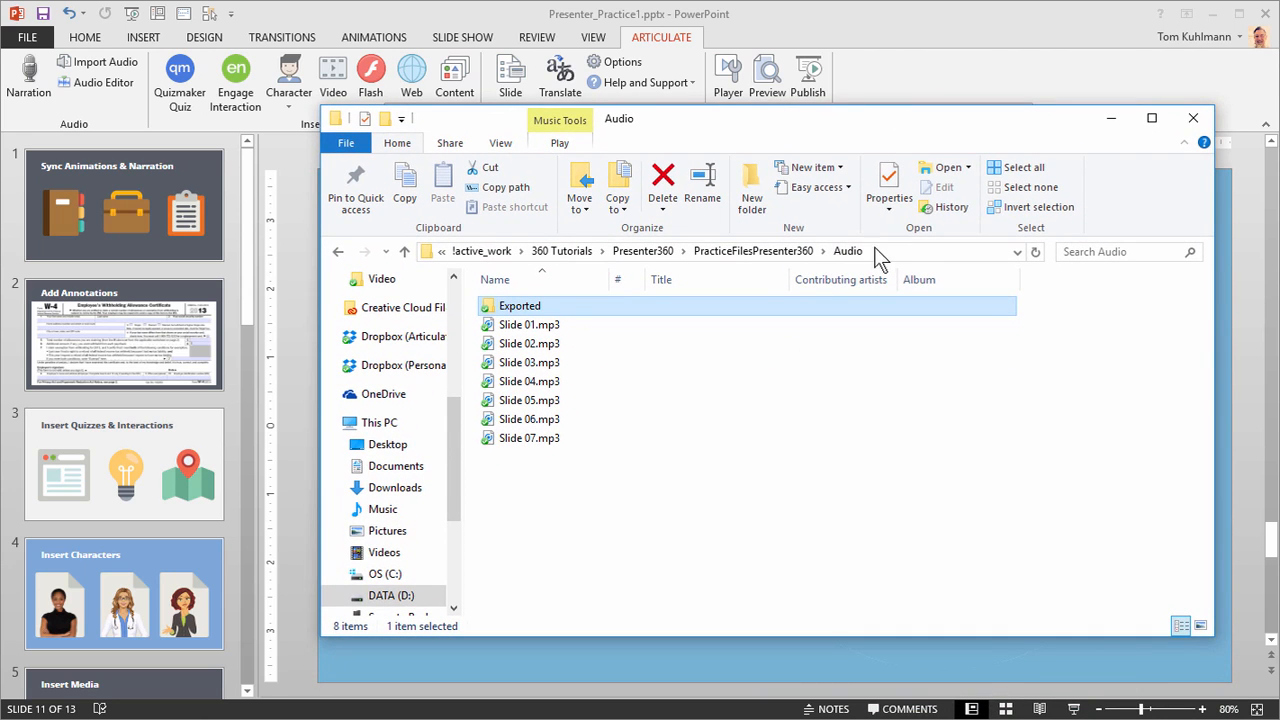
mouse_move(528, 438)
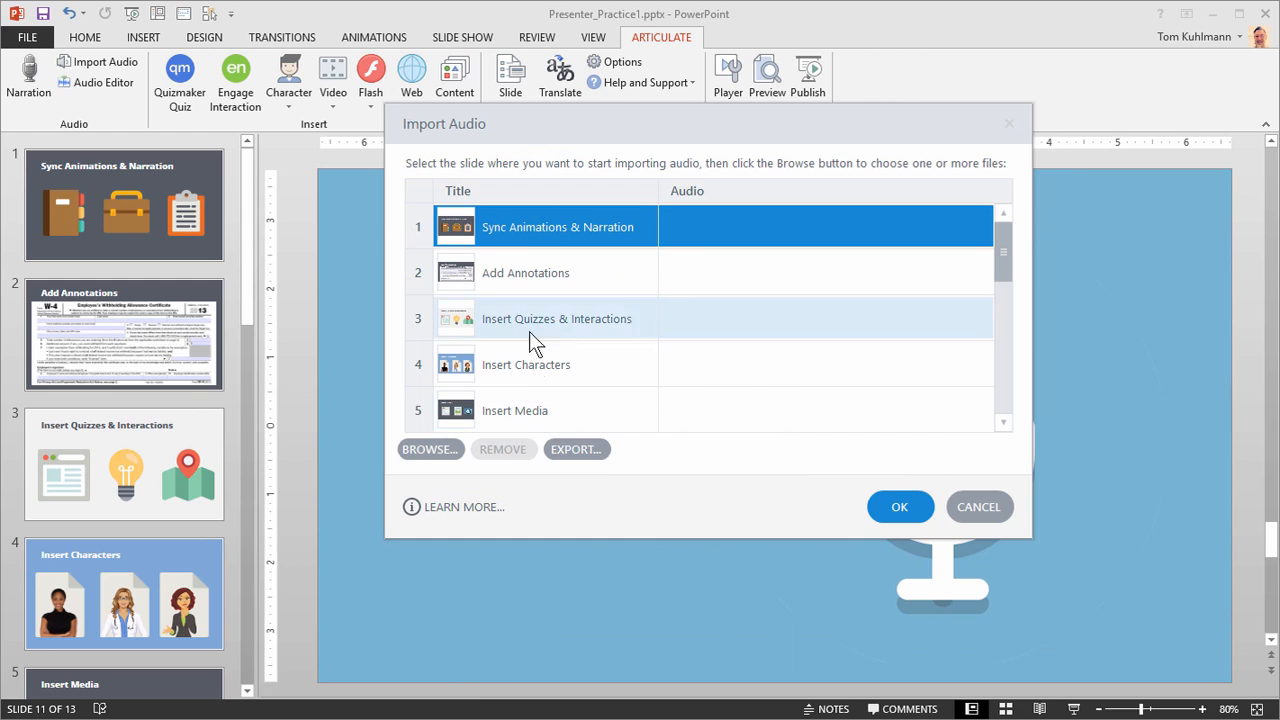
- Assign Slide 02.mp3 as narration for the Add Annotations slide and apply the import
left_click(524, 272)
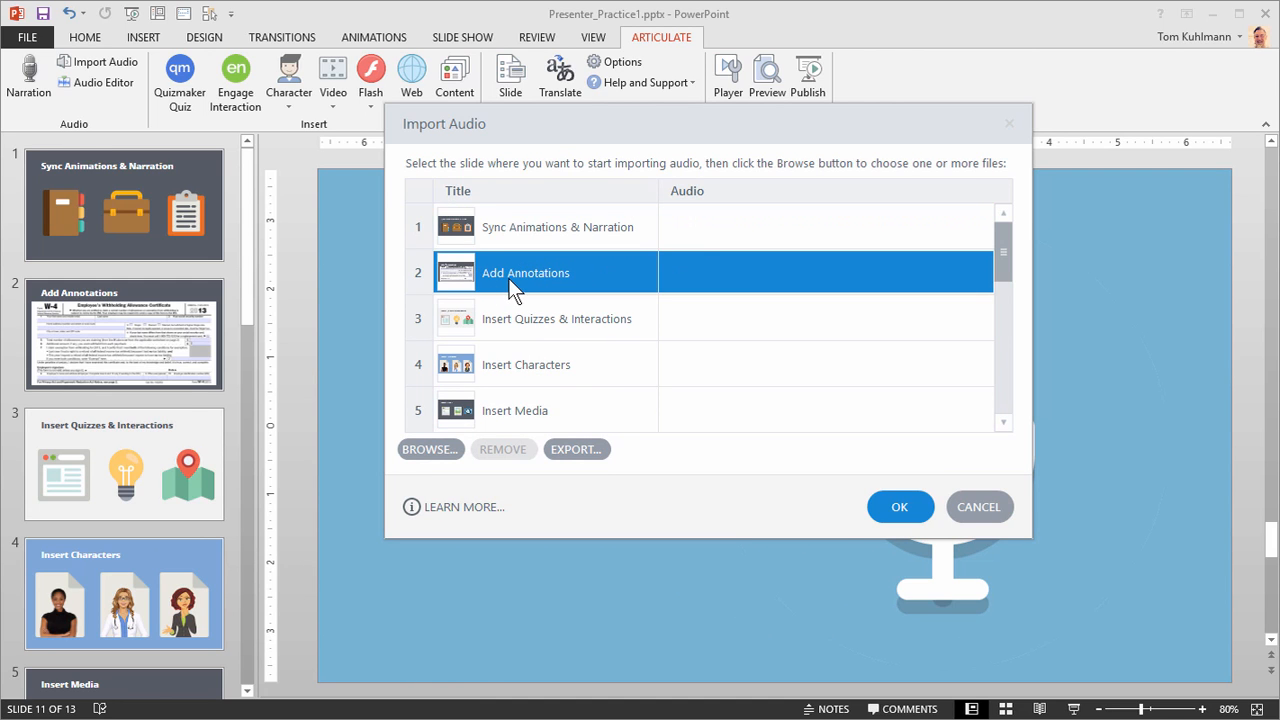
mouse_move(684, 278)
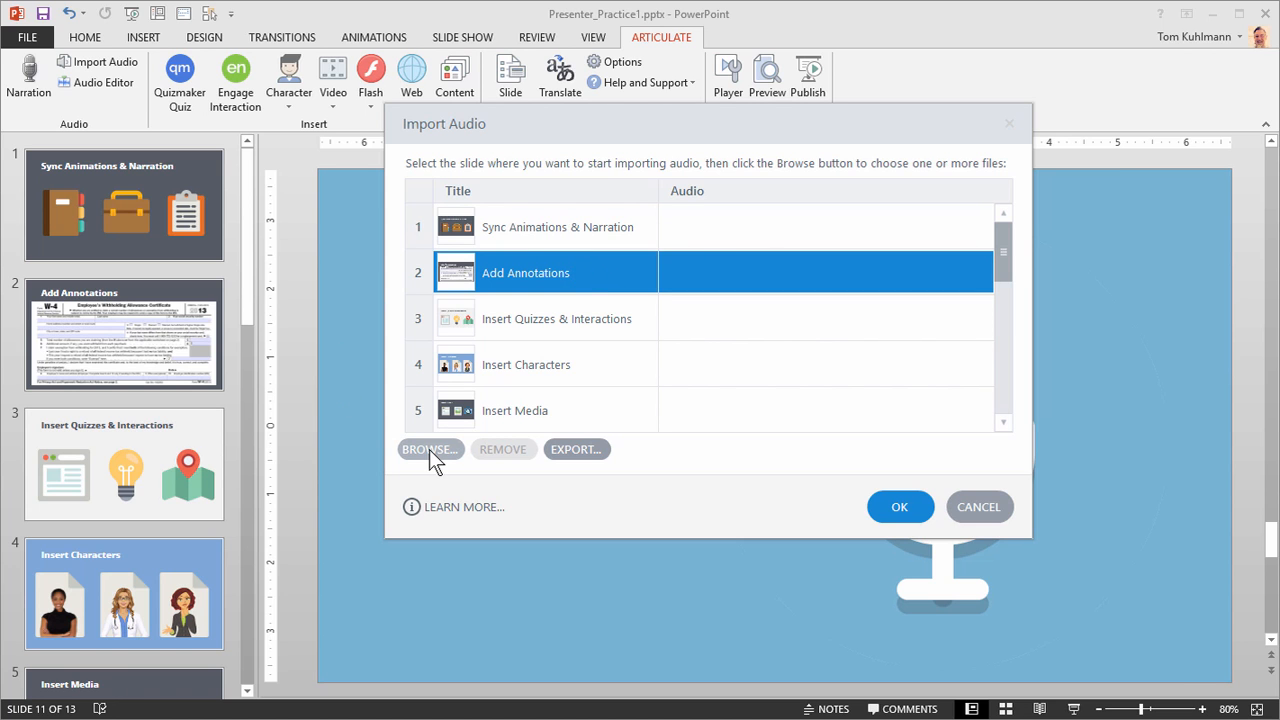
left_click(430, 448)
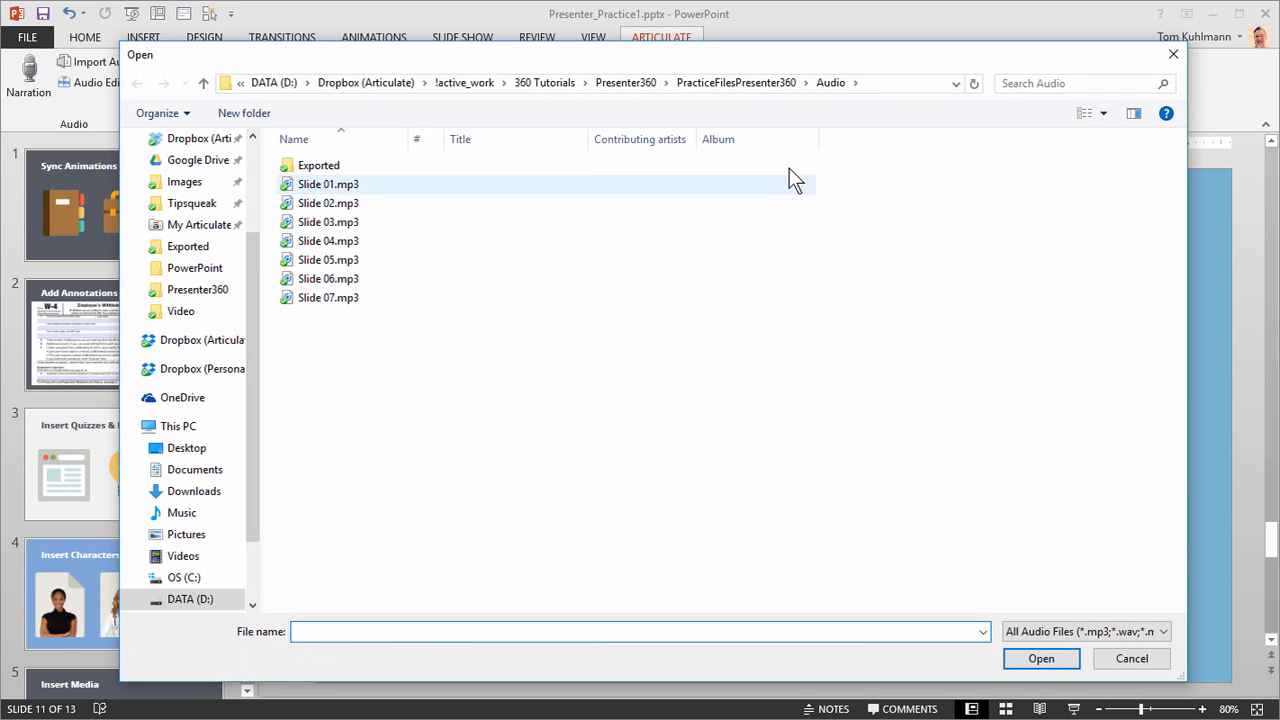
left_click(328, 204)
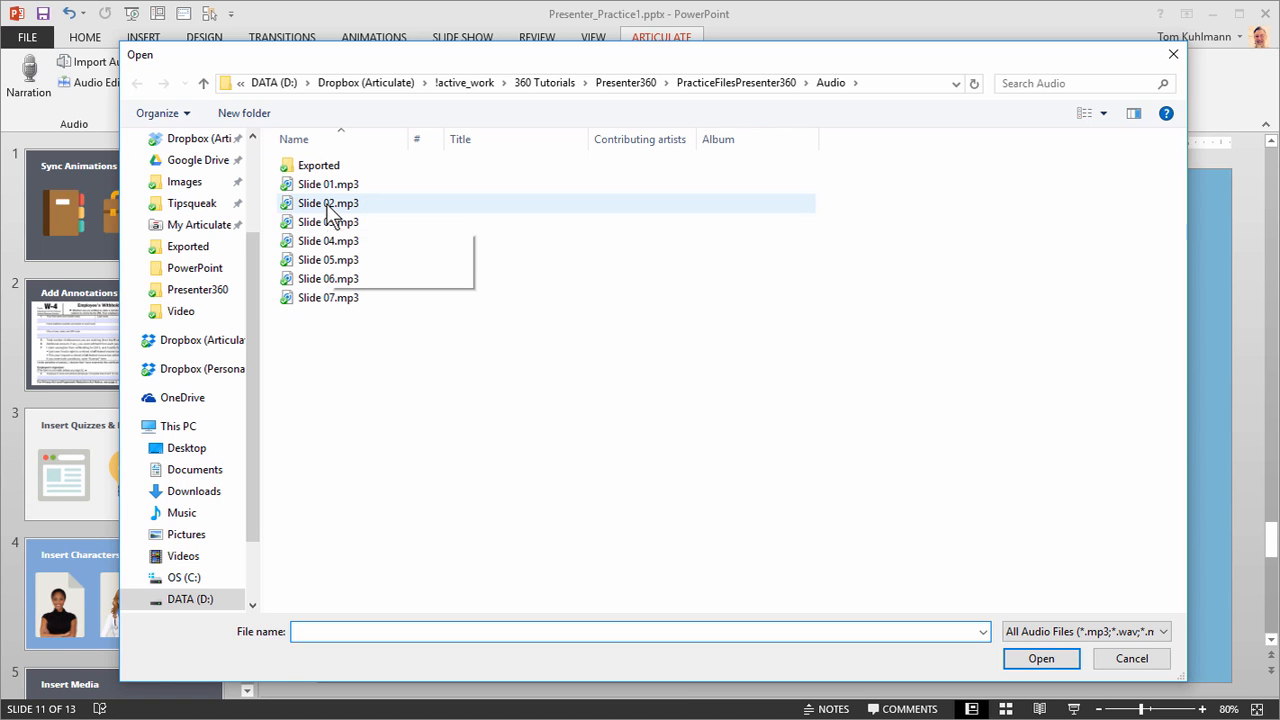
left_click(328, 204)
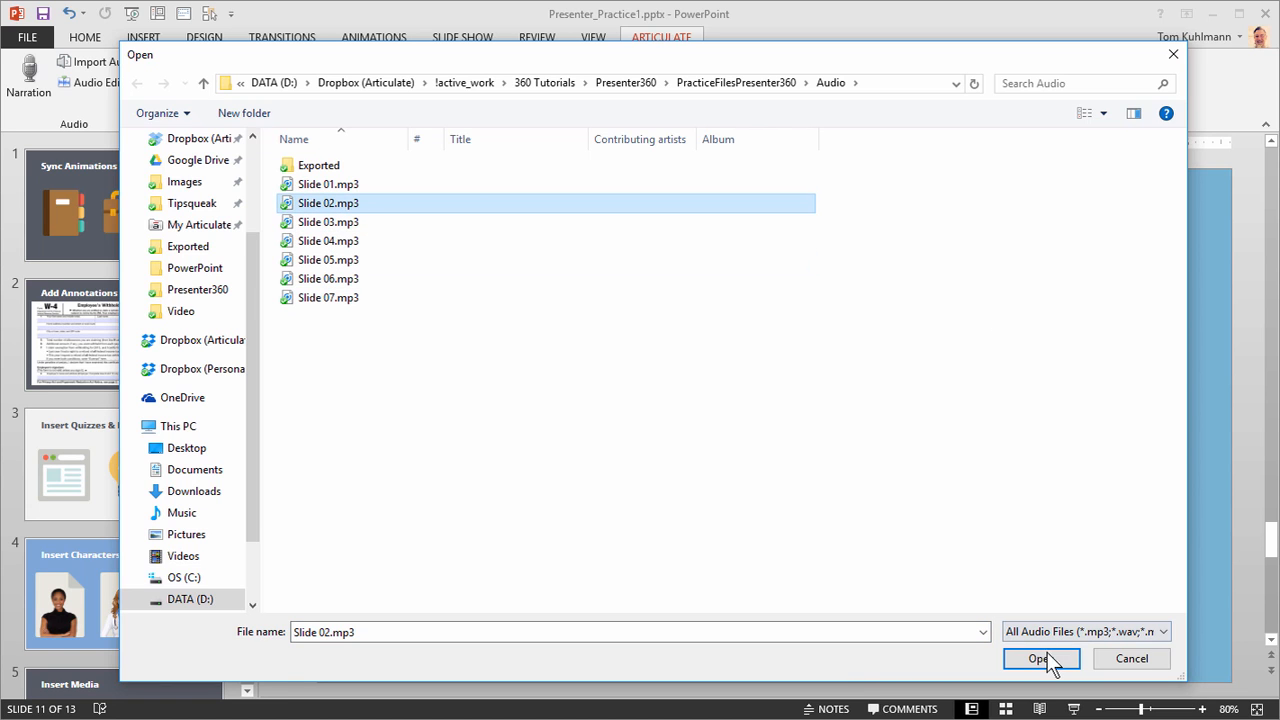
left_click(1040, 658)
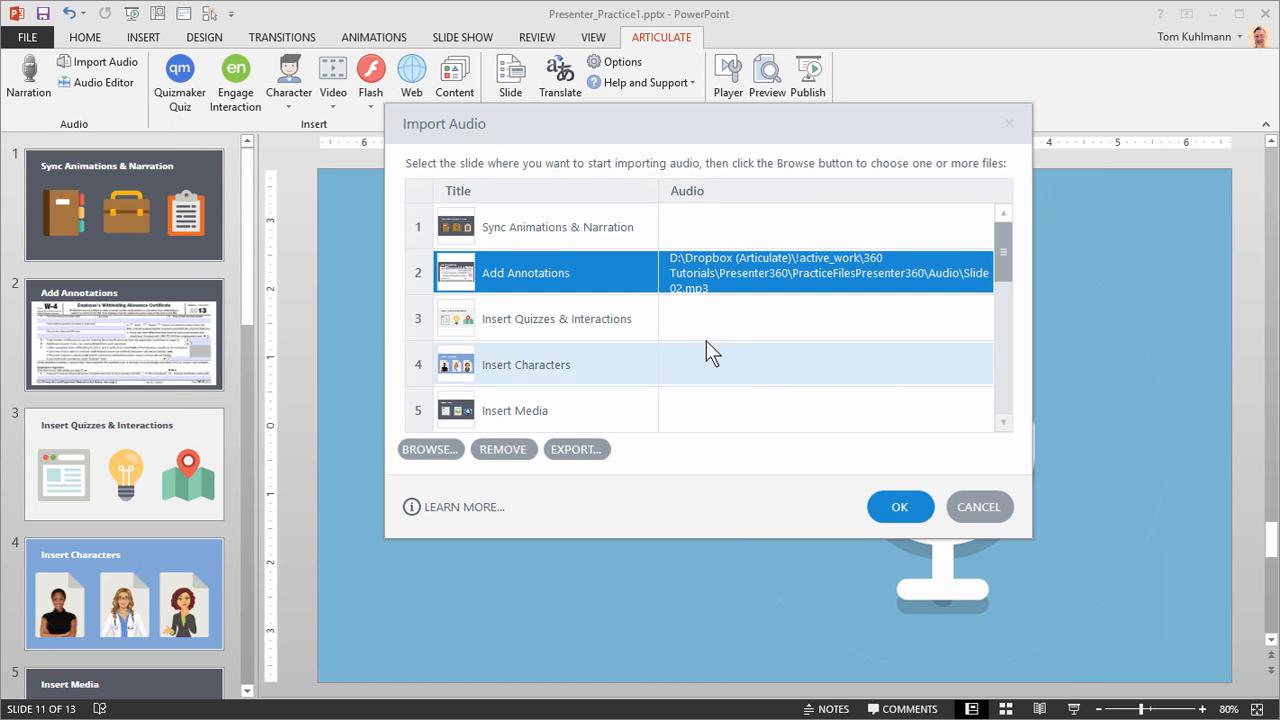
mouse_move(800, 280)
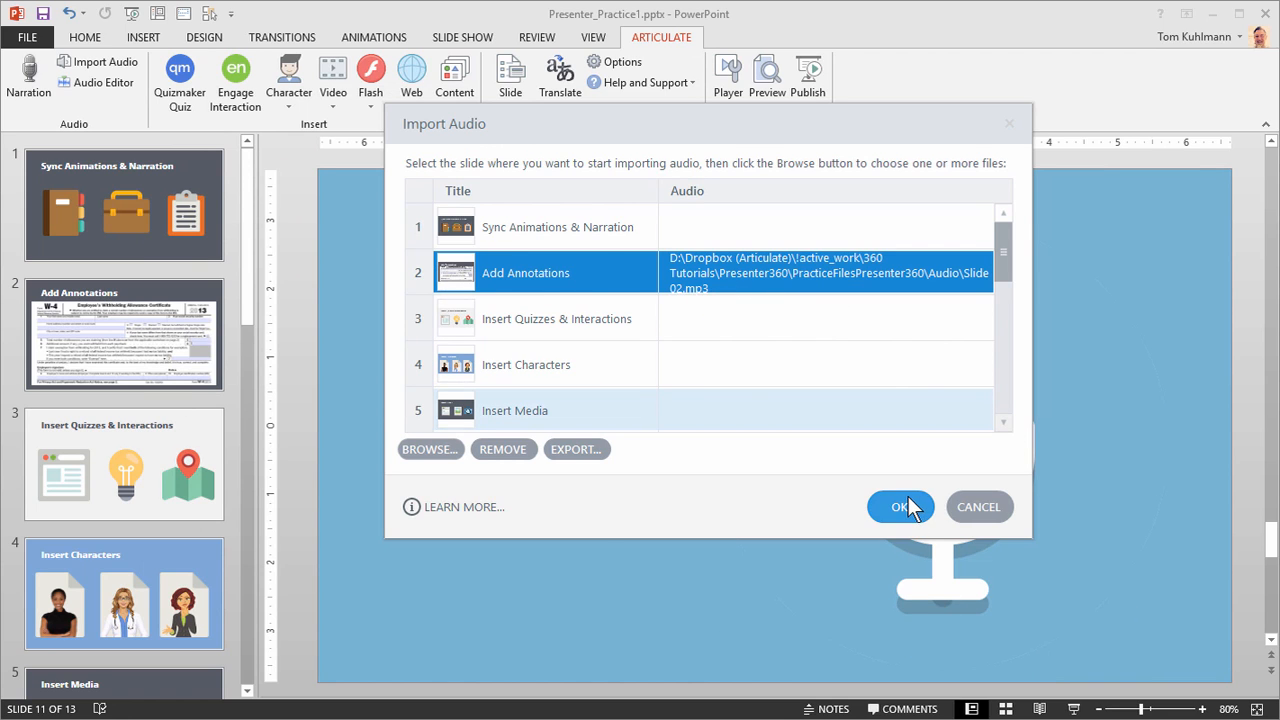
left_click(900, 506)
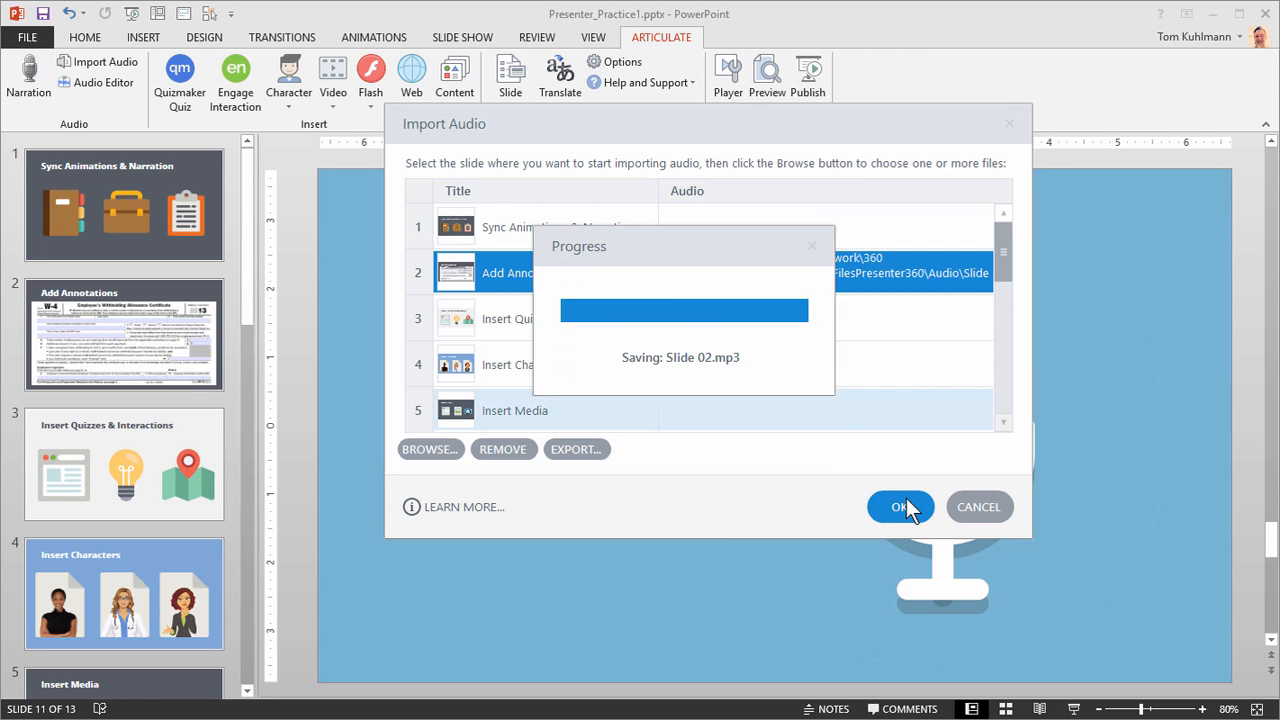
left_click(900, 508)
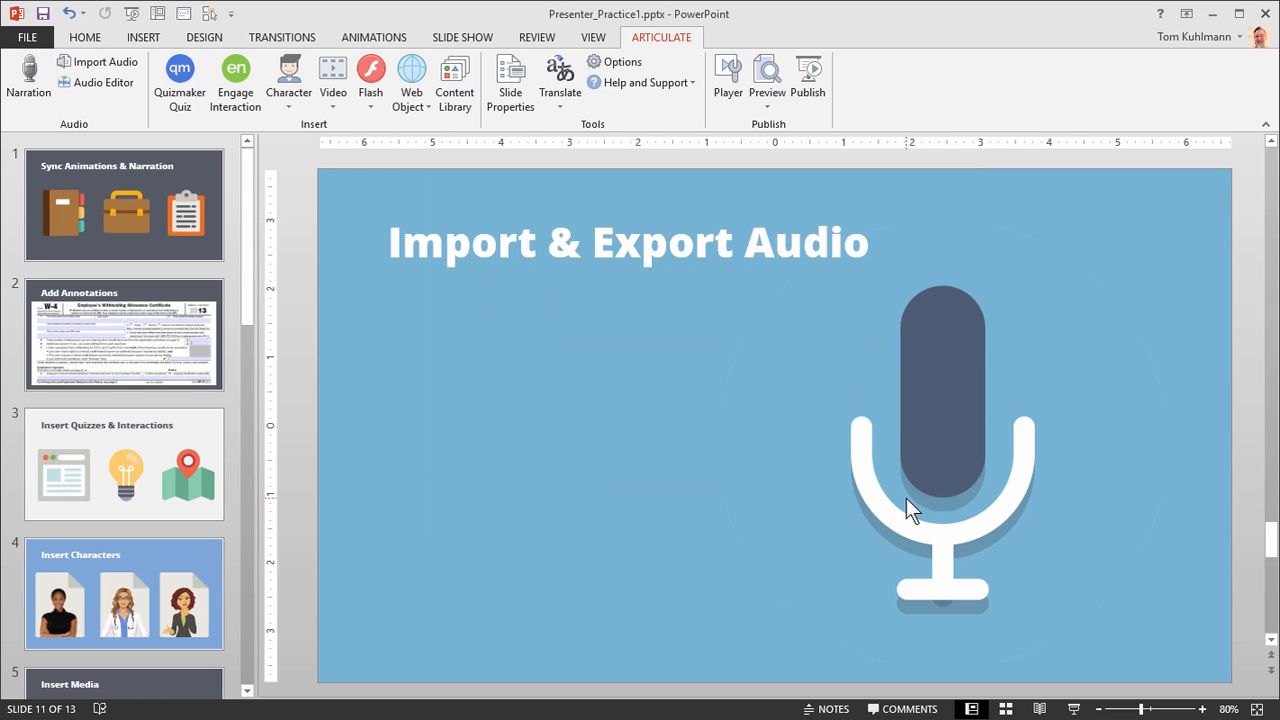
mouse_move(608, 528)
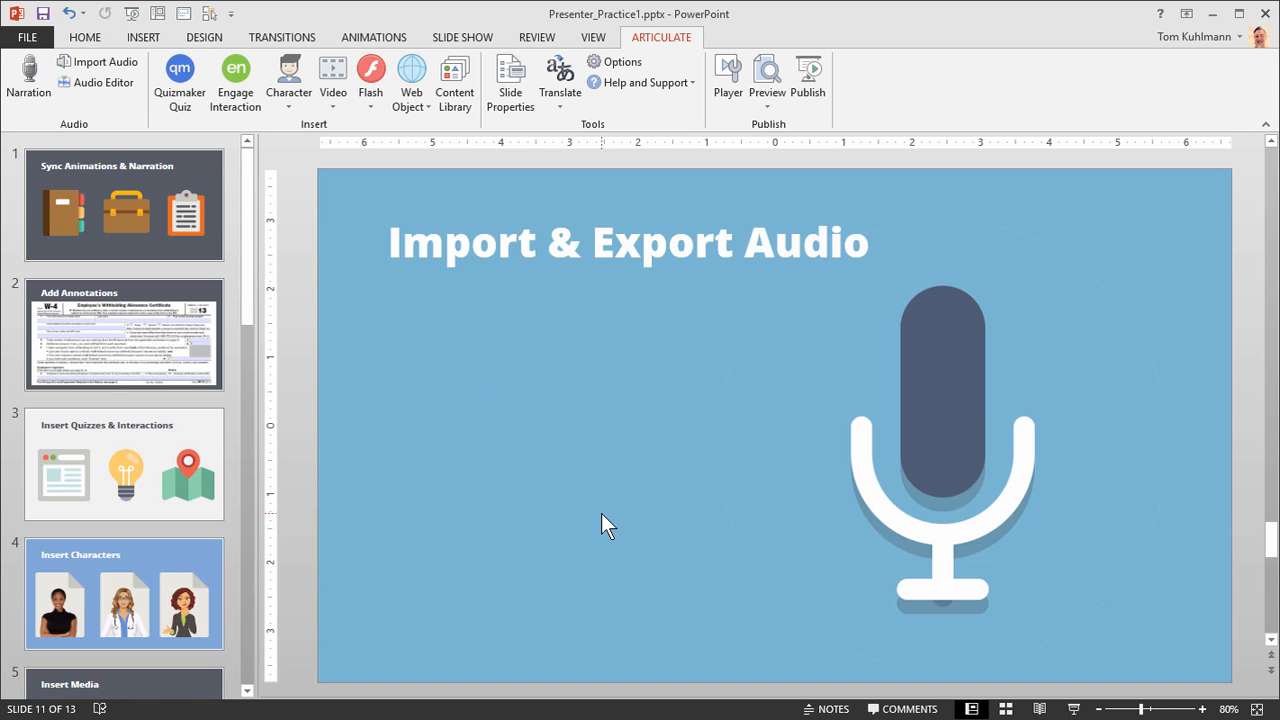
mouse_move(668, 524)
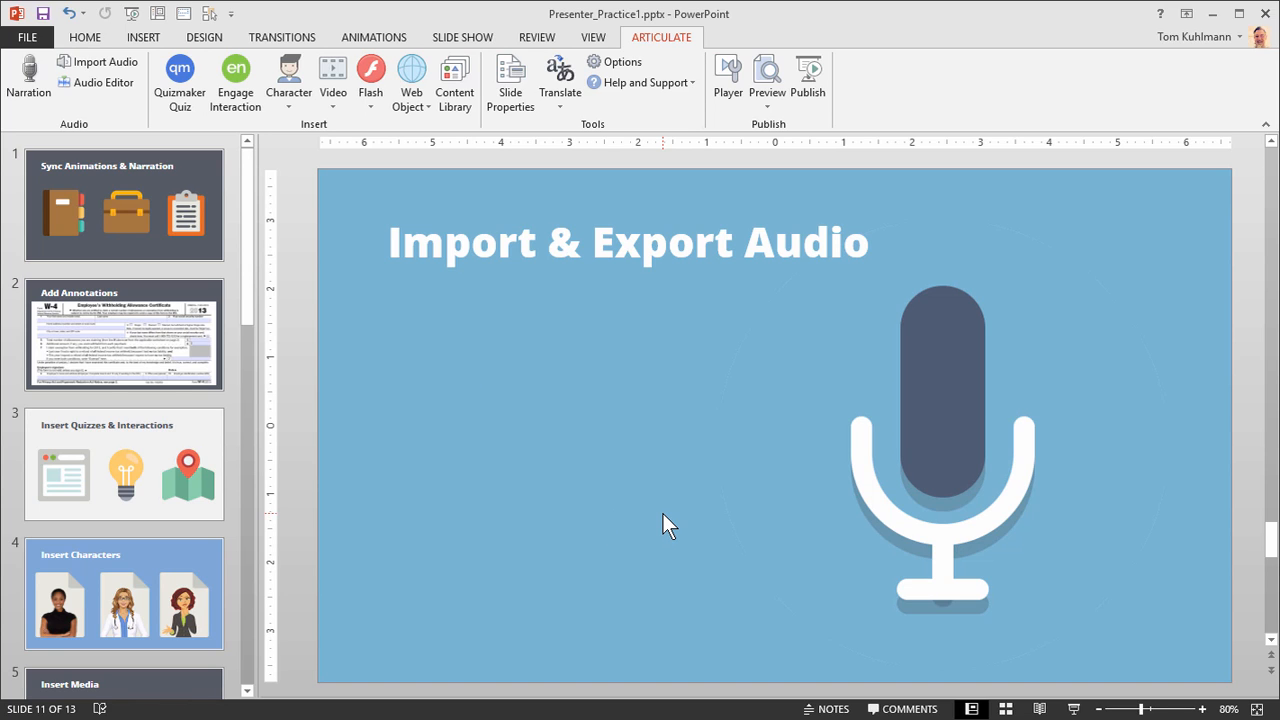
mouse_move(740, 480)
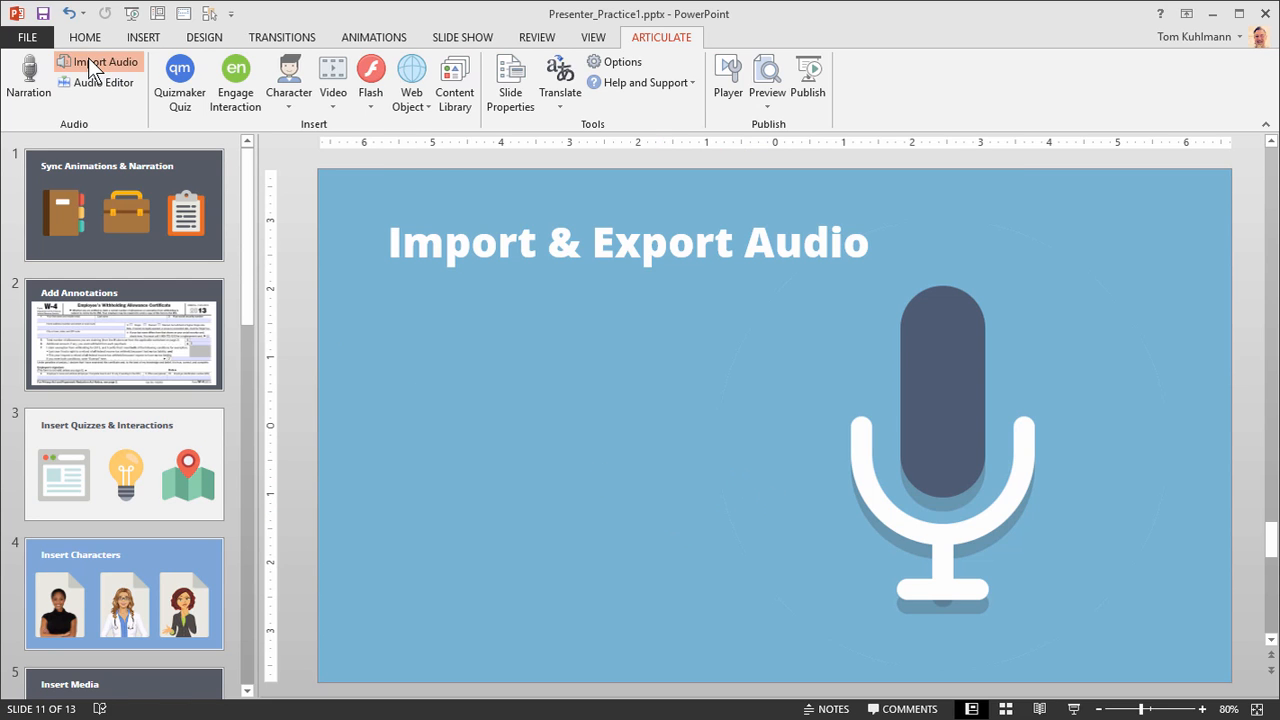
- Reopen the Import Audio list and remove the imported audio from the Add Annotations slide
left_click(104, 60)
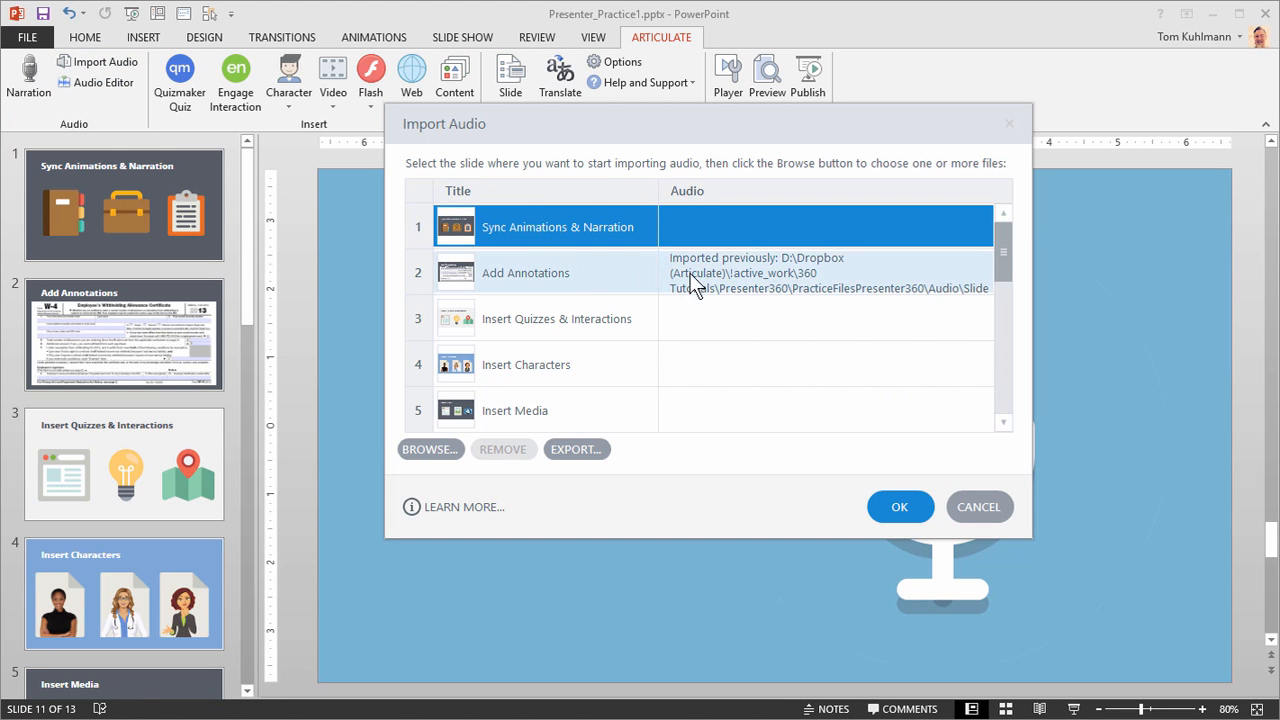
mouse_move(680, 270)
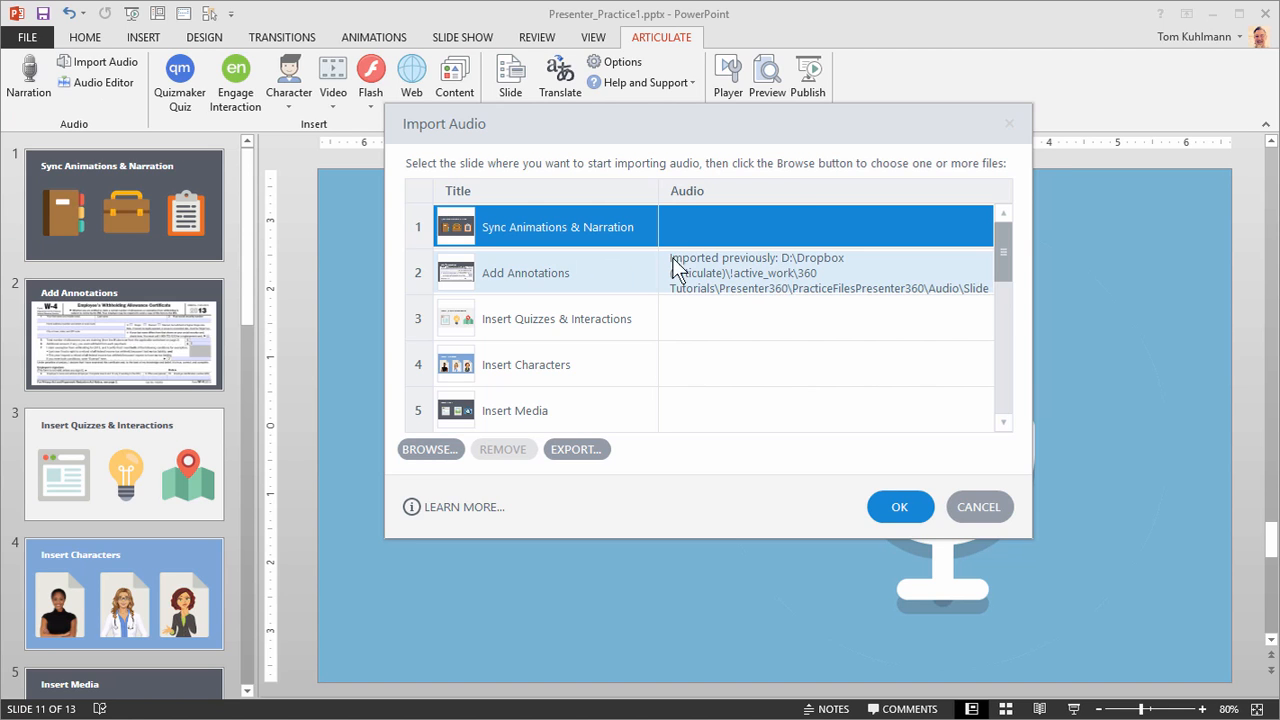
left_click(544, 272)
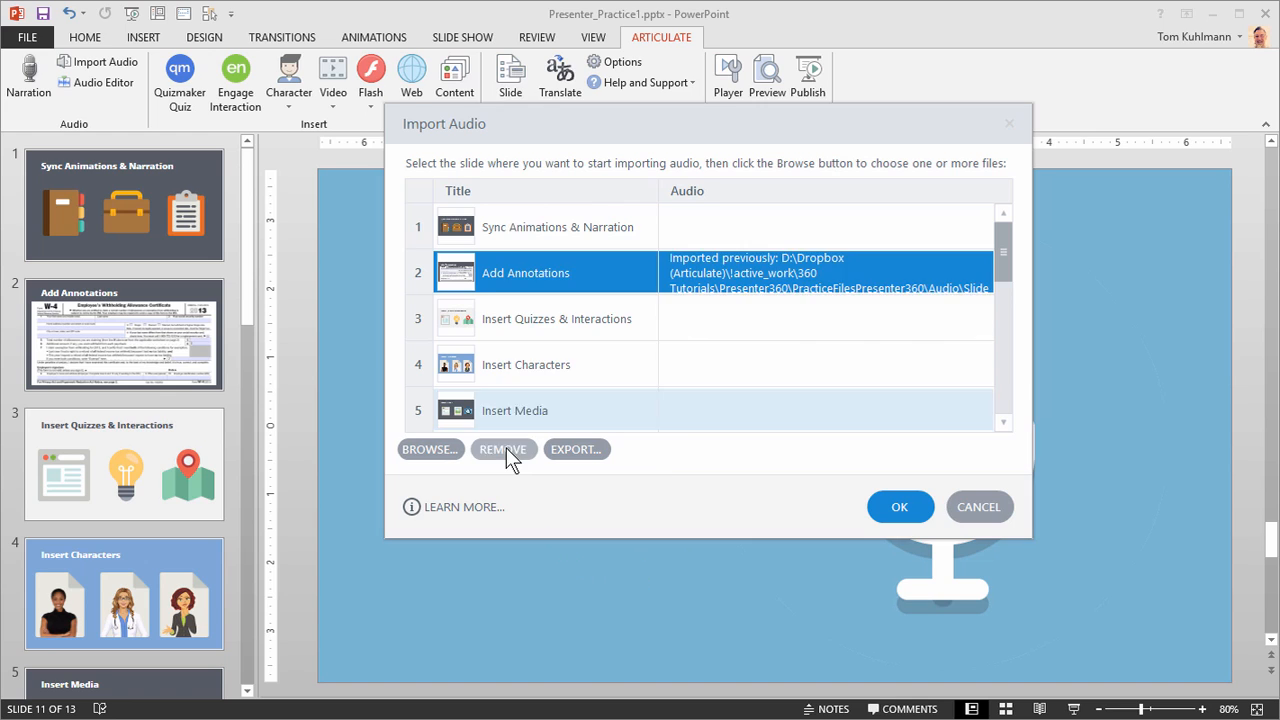
left_click(504, 448)
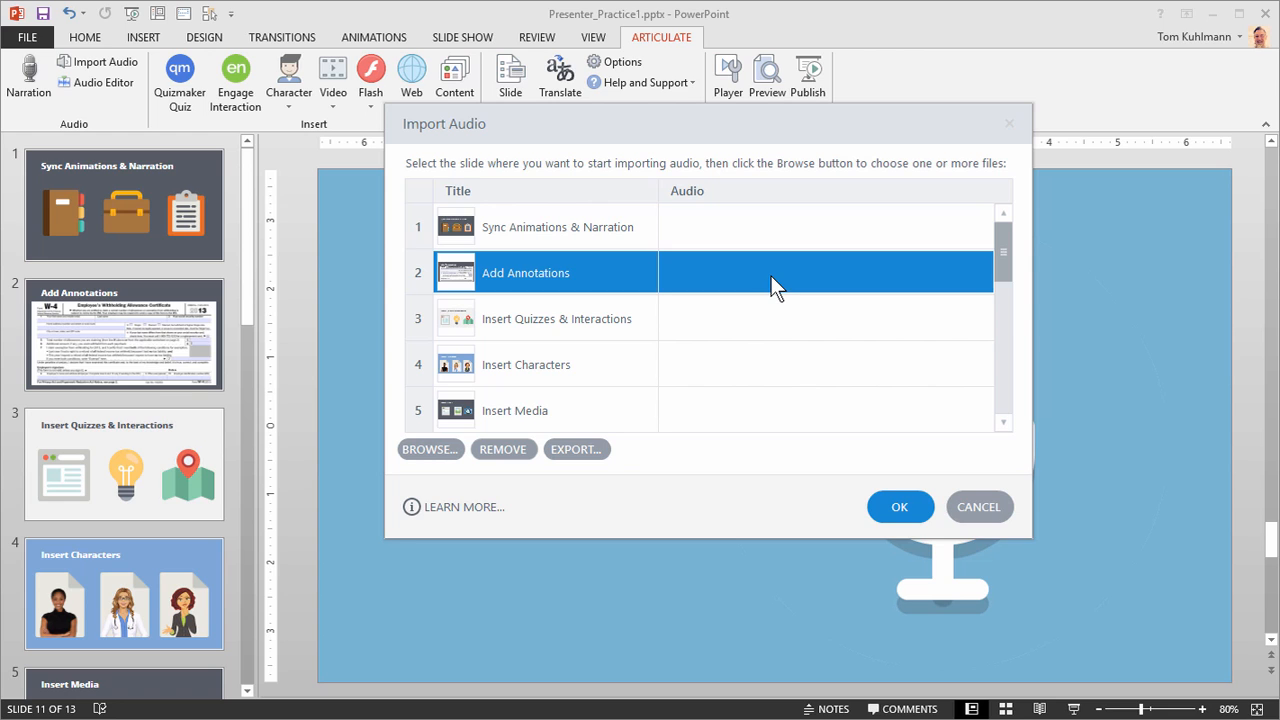
mouse_move(518, 302)
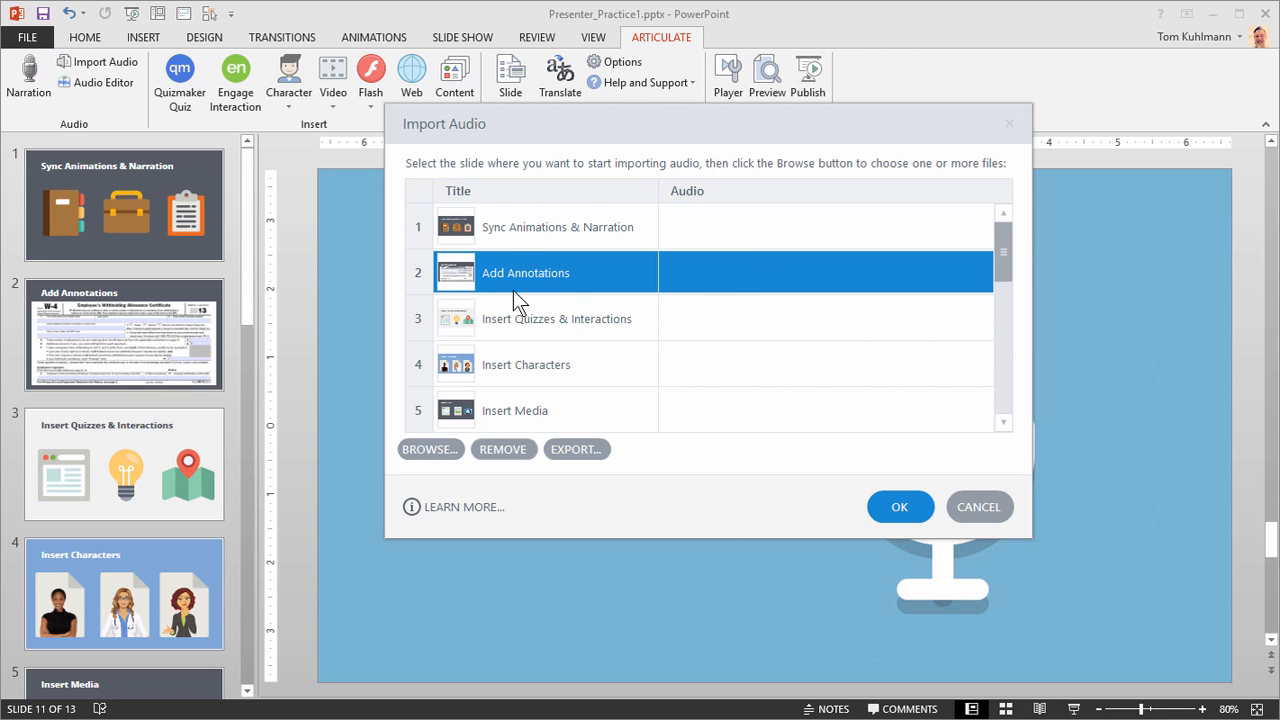
- Starting at slide 1, import Slide 01–07.mp3 as narration for slides 1 through 7 in order
left_click(556, 226)
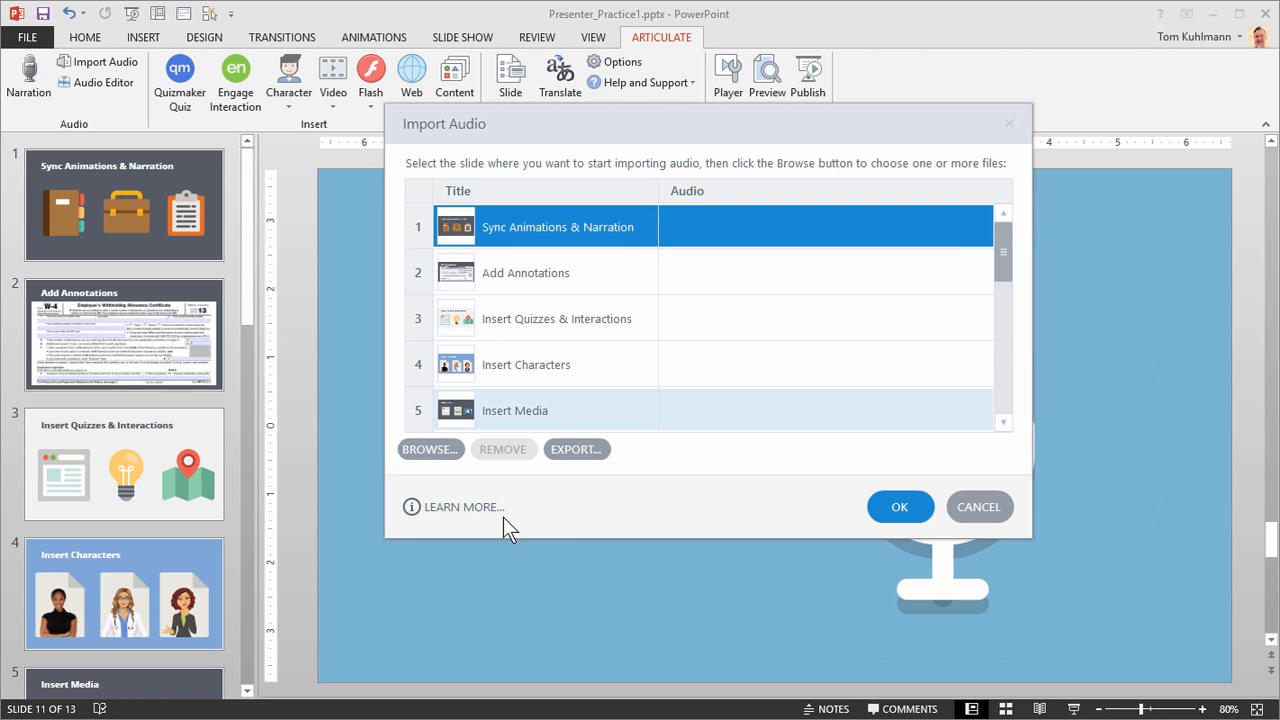
mouse_move(548, 536)
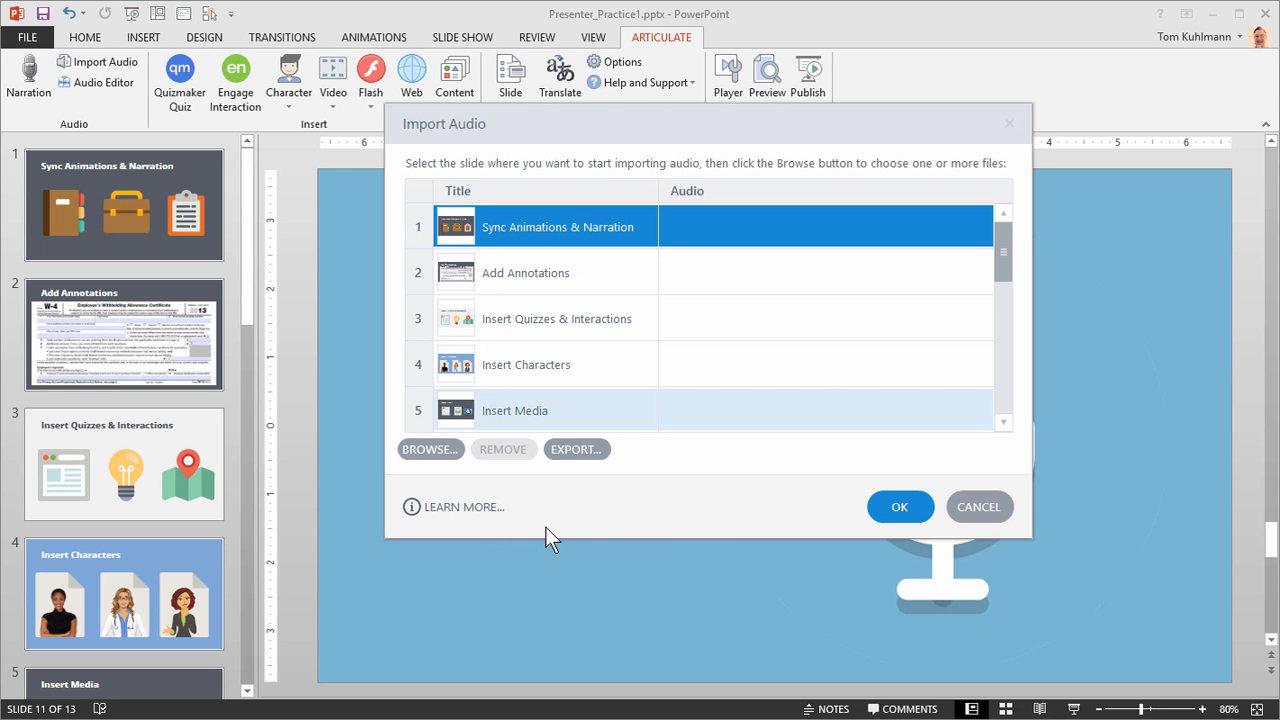
left_click(430, 448)
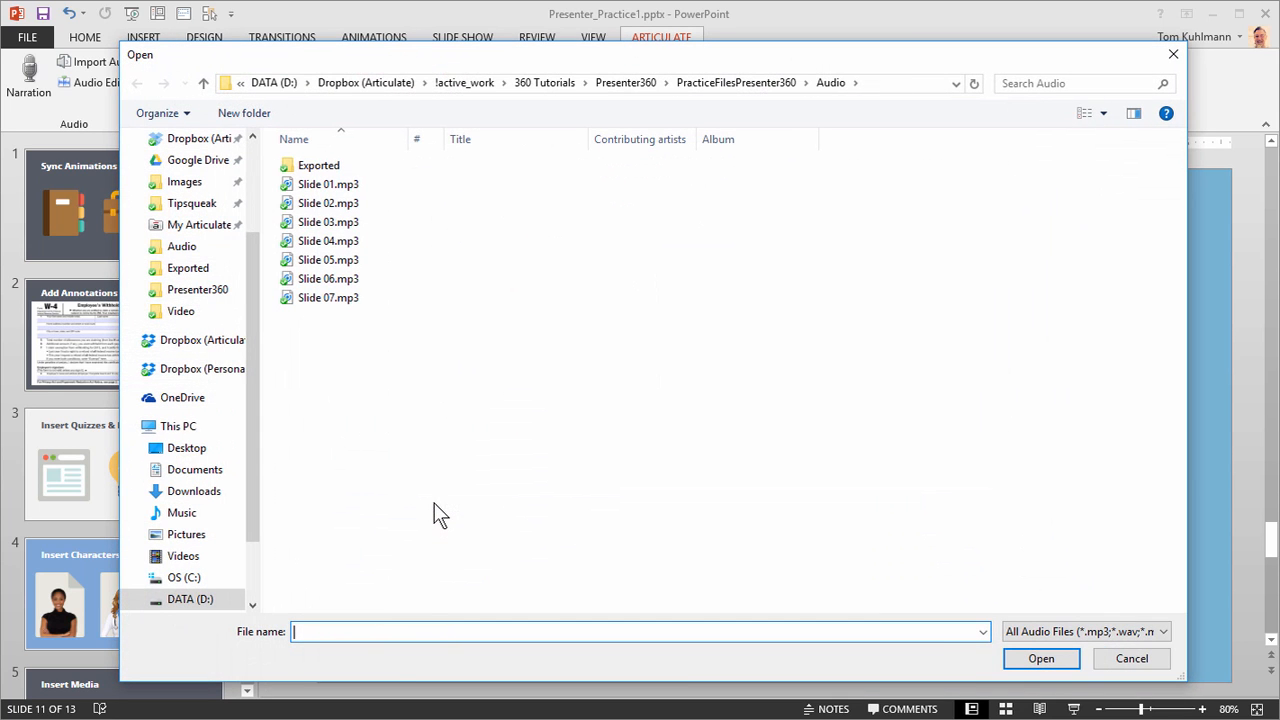
left_click(328, 184)
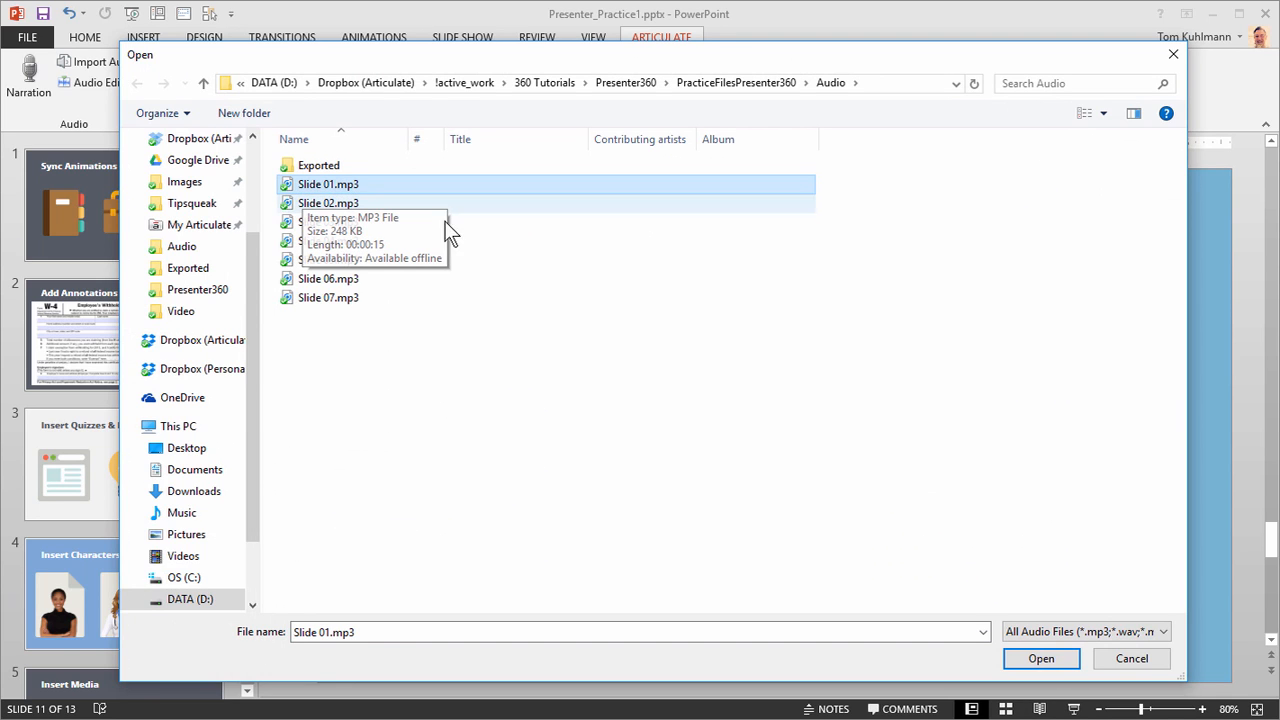
left_click(328, 296)
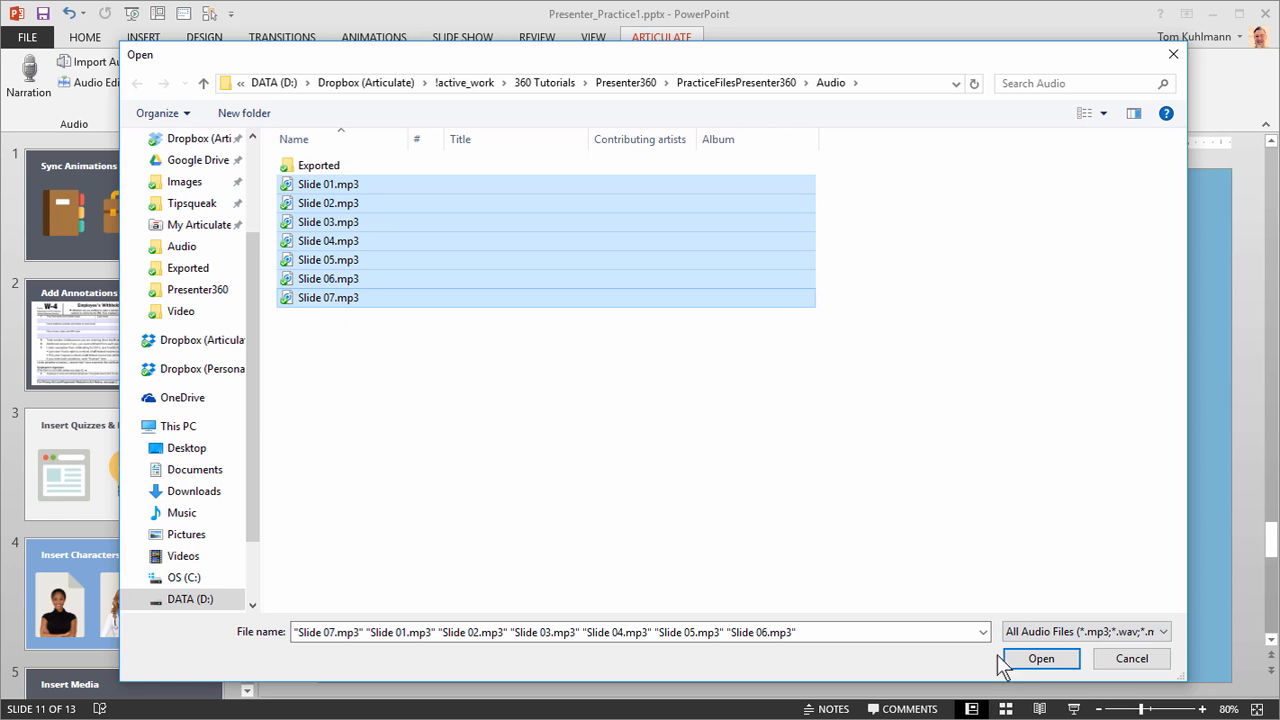
left_click(1040, 658)
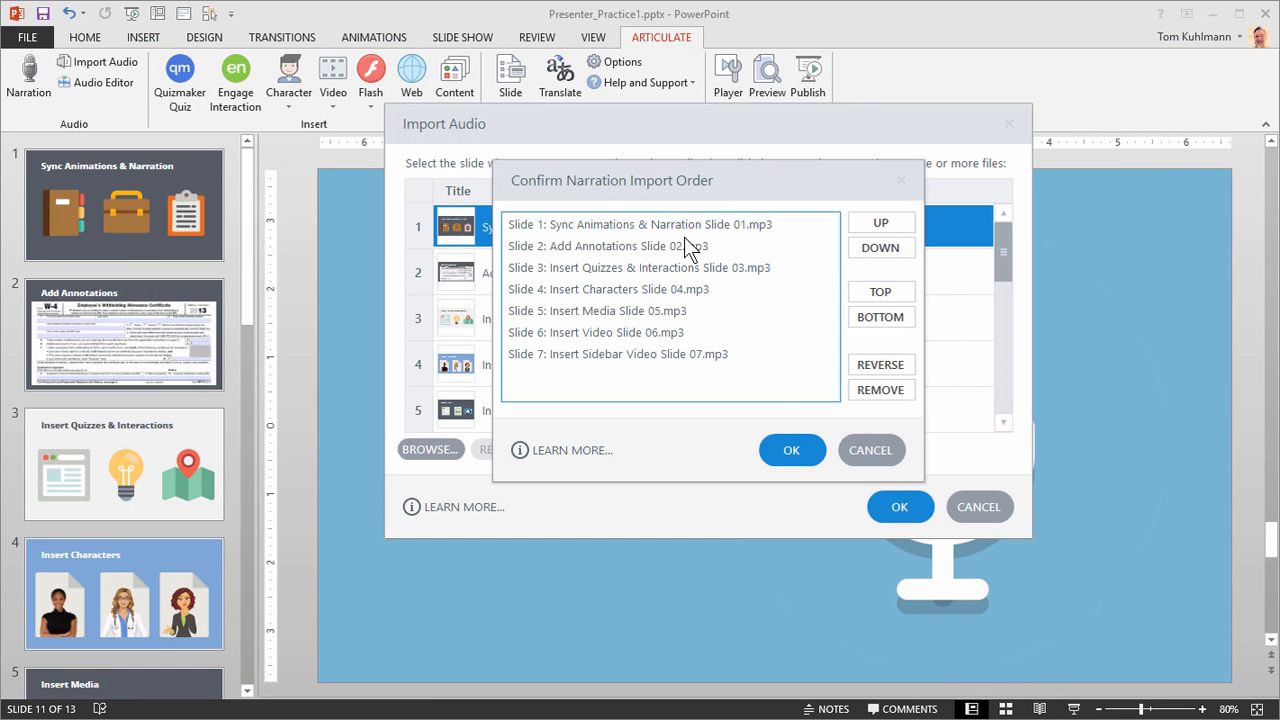
mouse_move(668, 276)
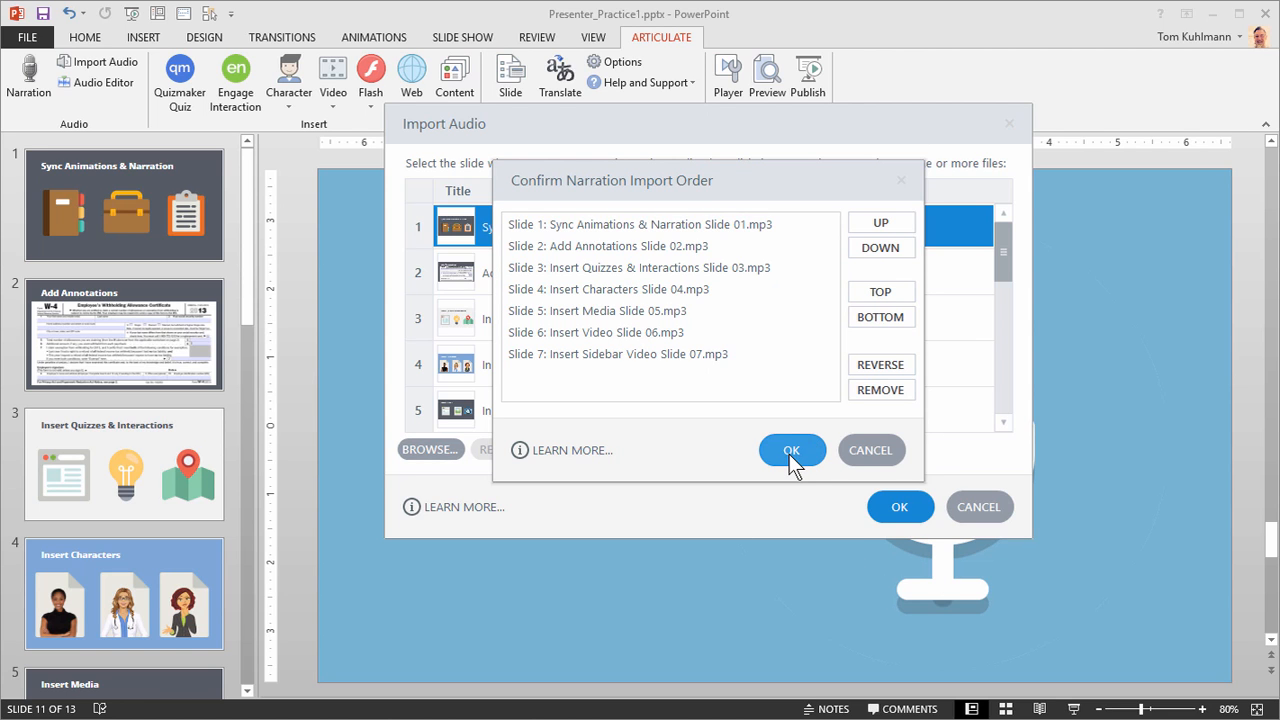
left_click(792, 450)
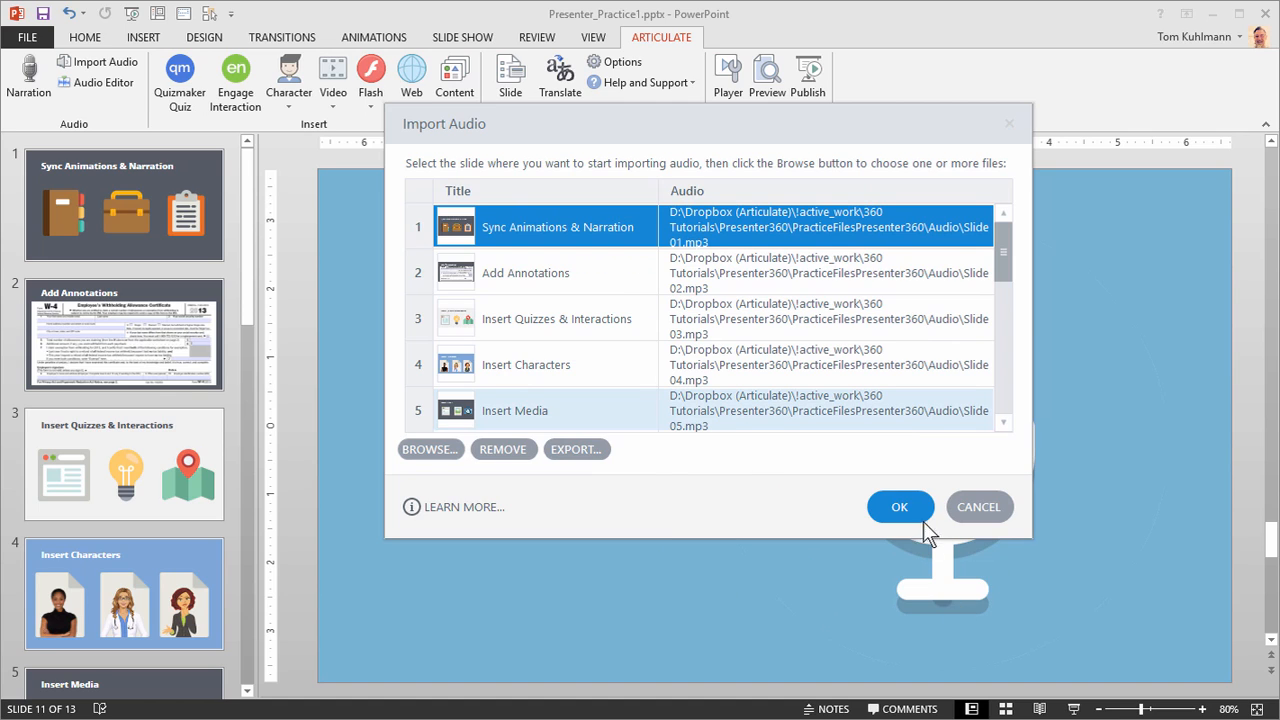
left_click(900, 508)
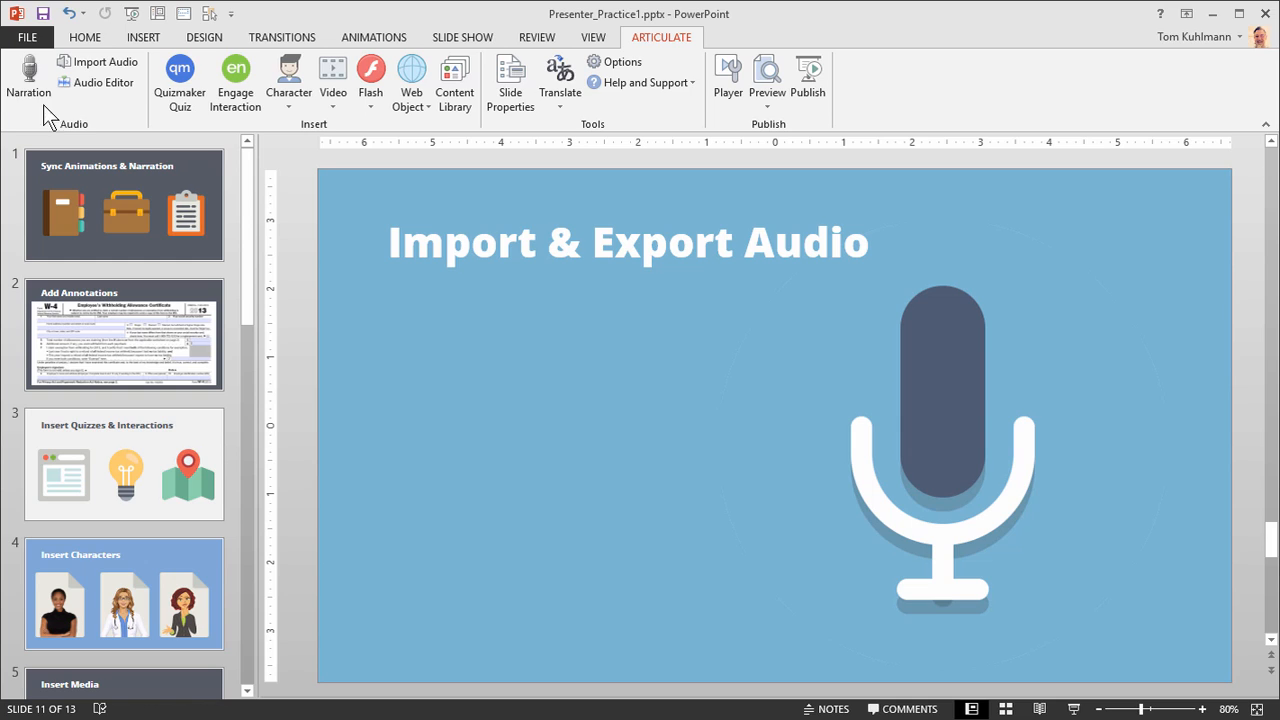
mouse_move(316, 236)
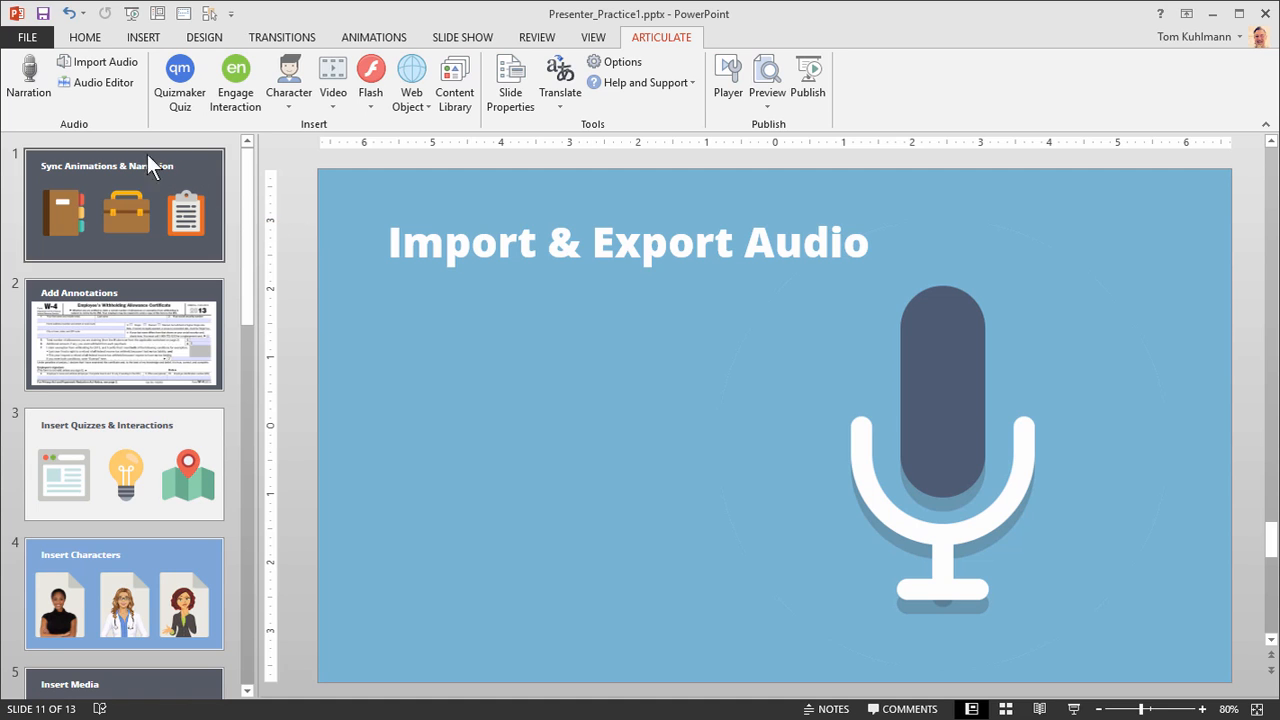
- Launch the Audio Editor with the narration waveforms and show its File save/export options
left_click(96, 82)
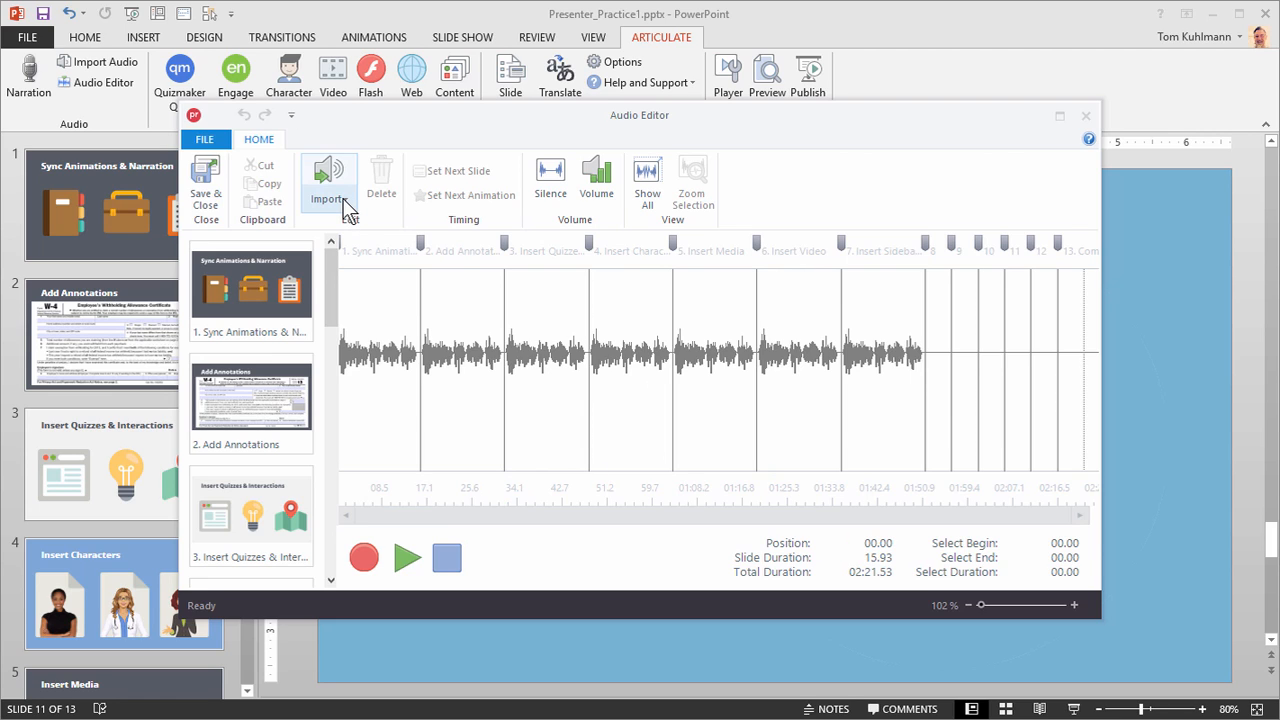
left_click(328, 200)
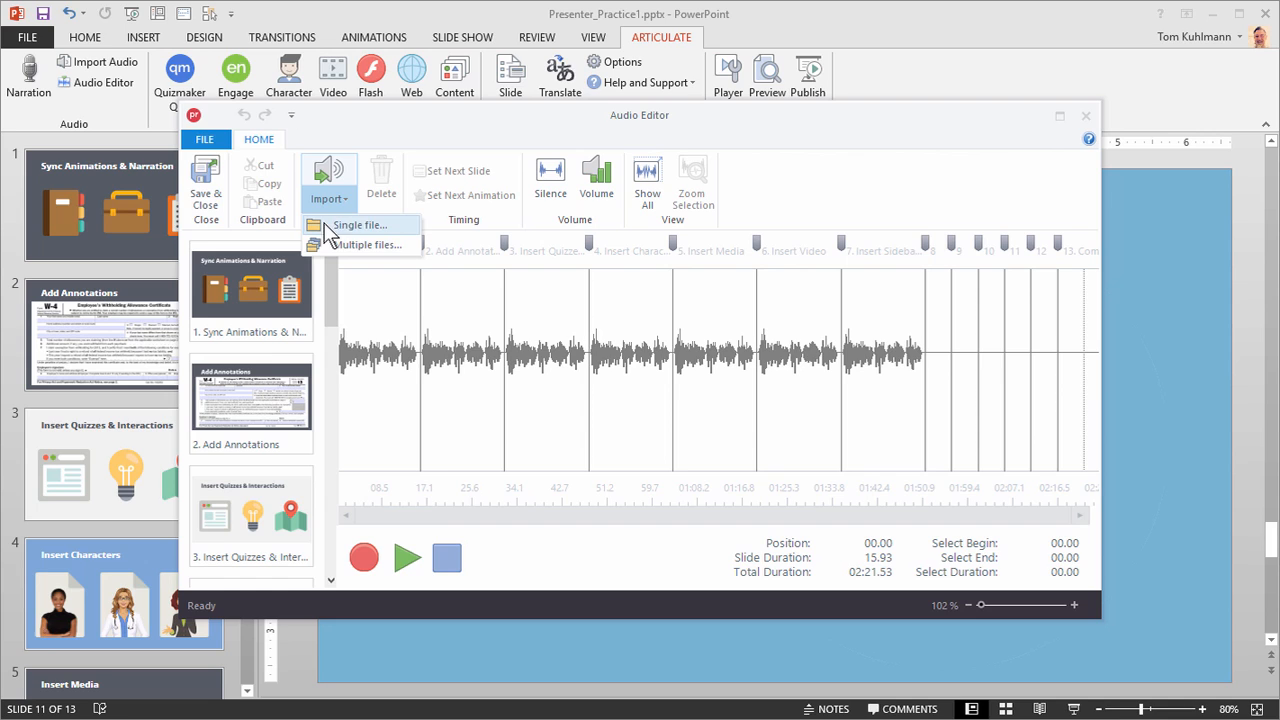
mouse_move(368, 244)
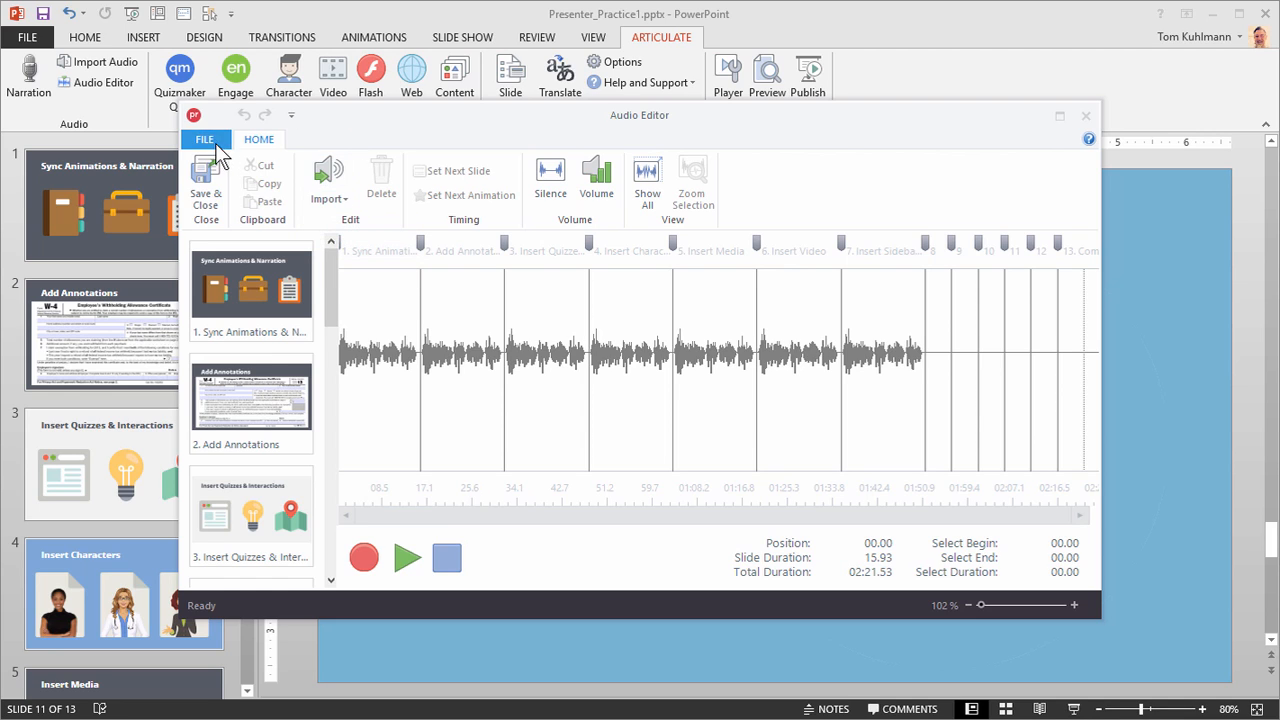
left_click(204, 140)
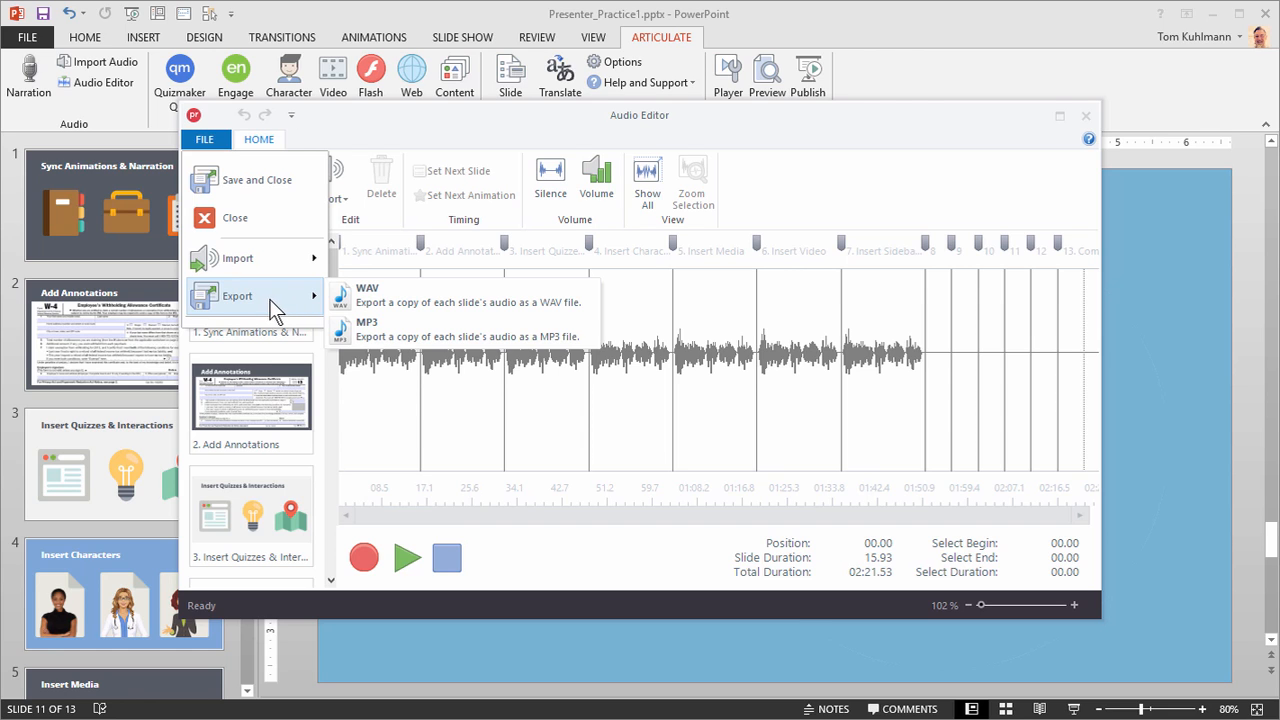
mouse_move(384, 328)
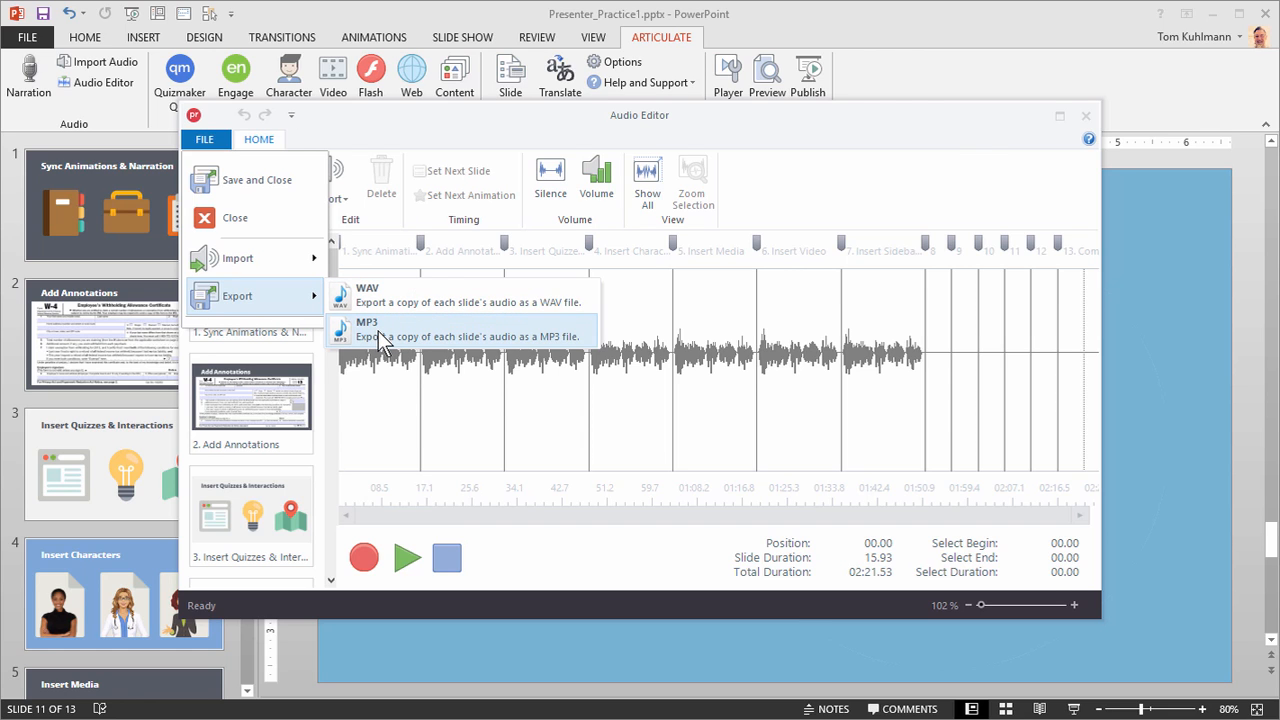
- Export every slide's narration as MP3 files into the Exported folder
left_click(368, 328)
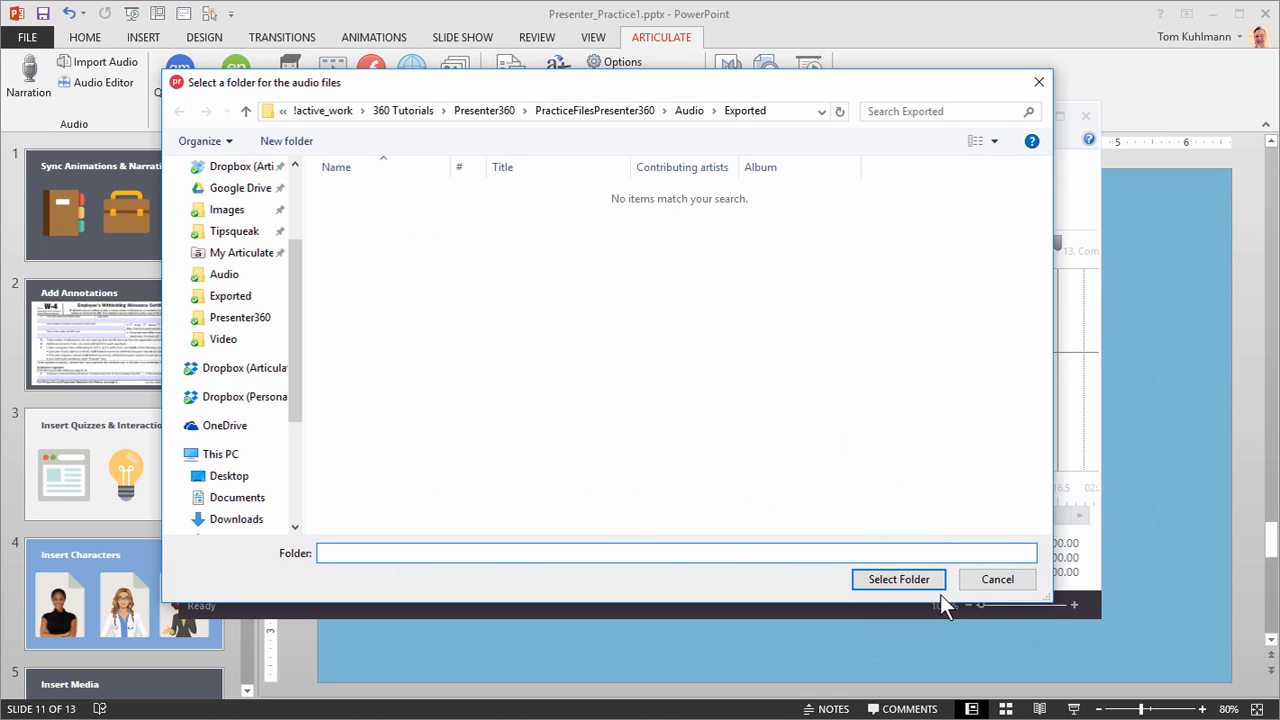
left_click(898, 580)
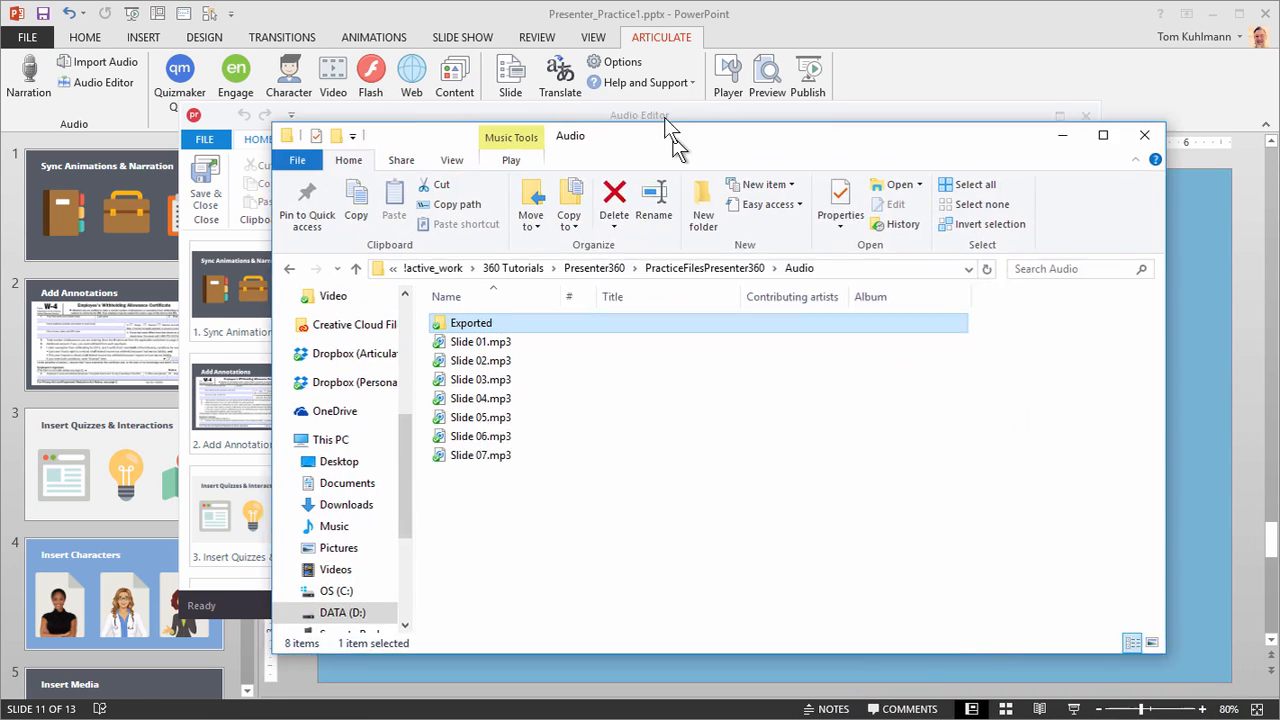
- View the Exported folder's seven MP3s named Slide 1 through Slide 7 with titles
double_click(472, 322)
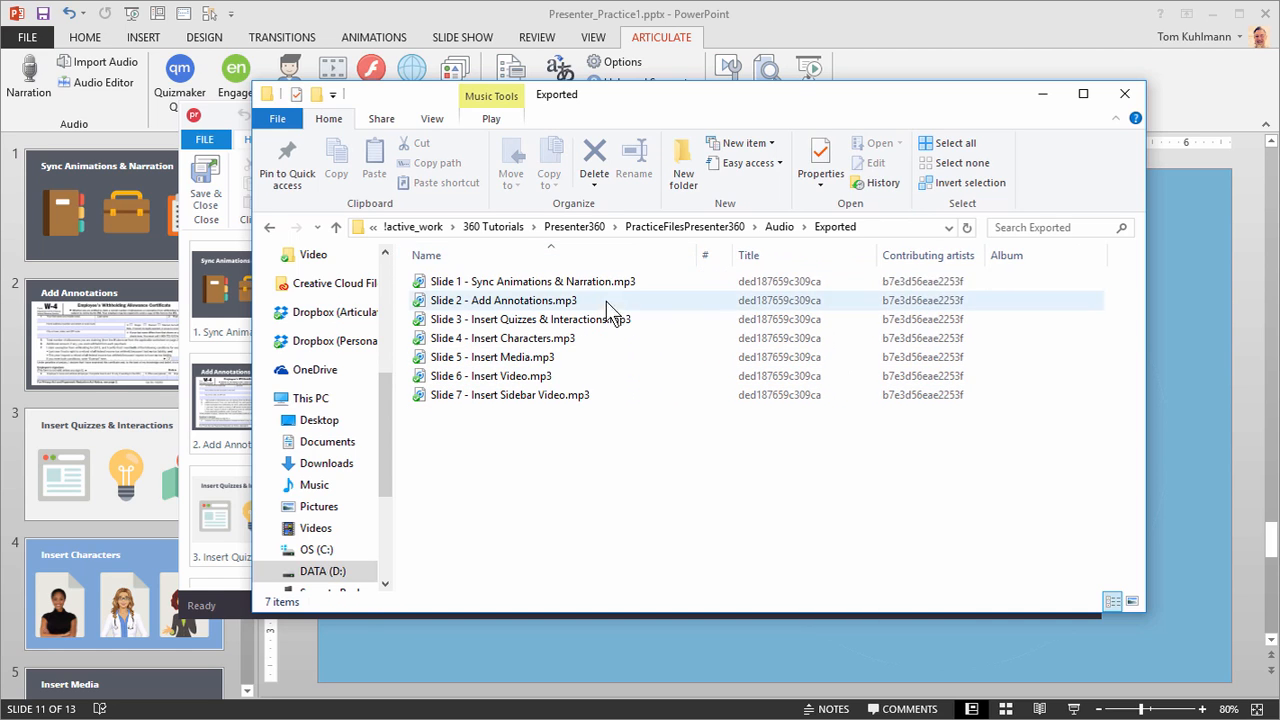
left_click(530, 280)
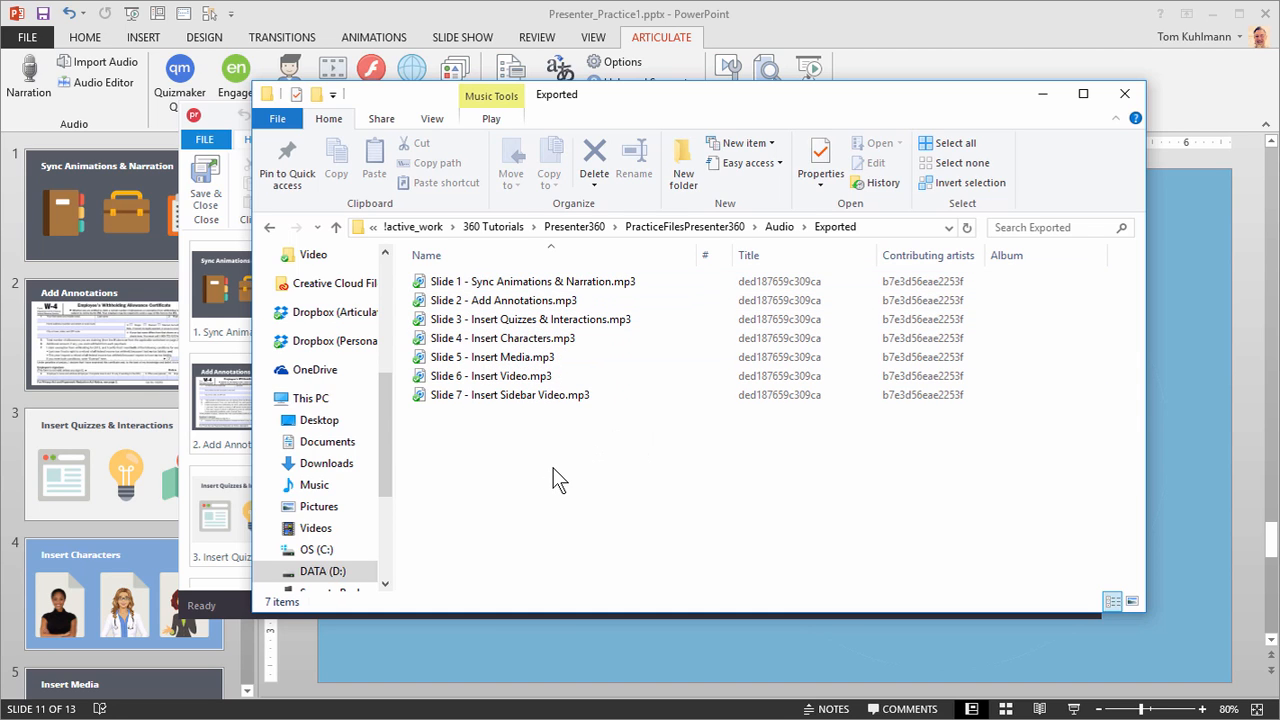
mouse_move(520, 430)
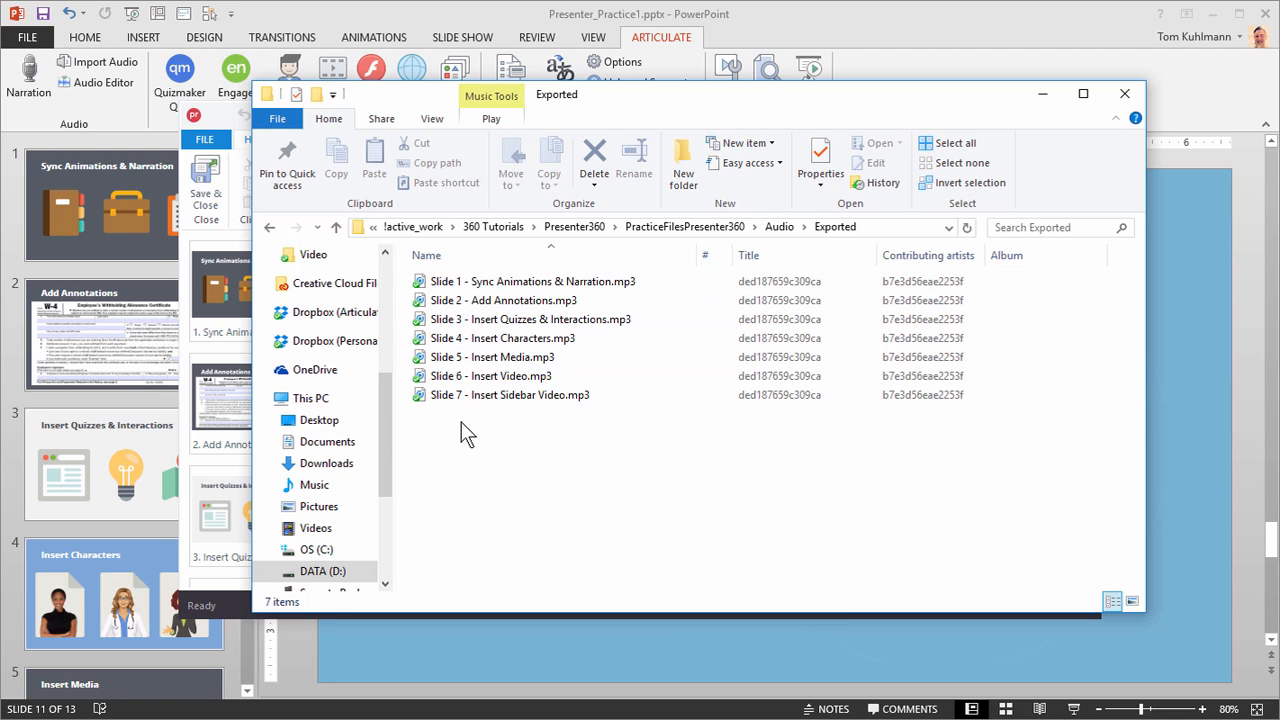
mouse_move(510, 404)
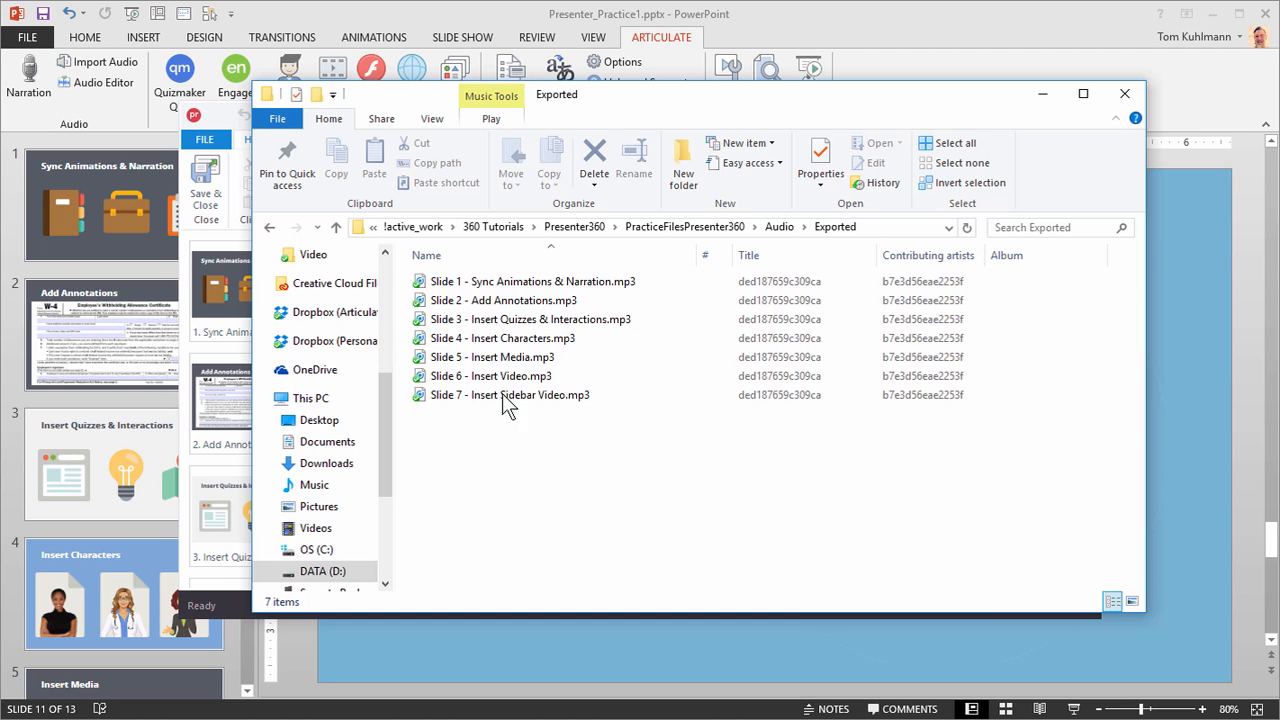